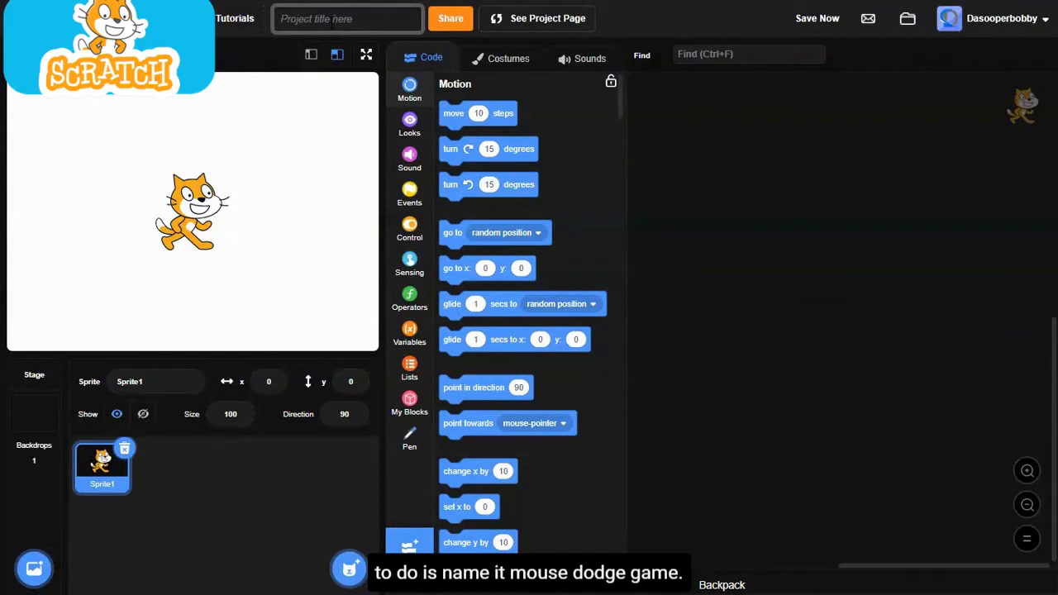
- Enter Mouse Dodge Game as the project title
{"action": "type", "text": "Mouse Dodge Game"}
{"action": "left_click", "coordinate": [156, 382]}
{"action": "type", "text": "player"}
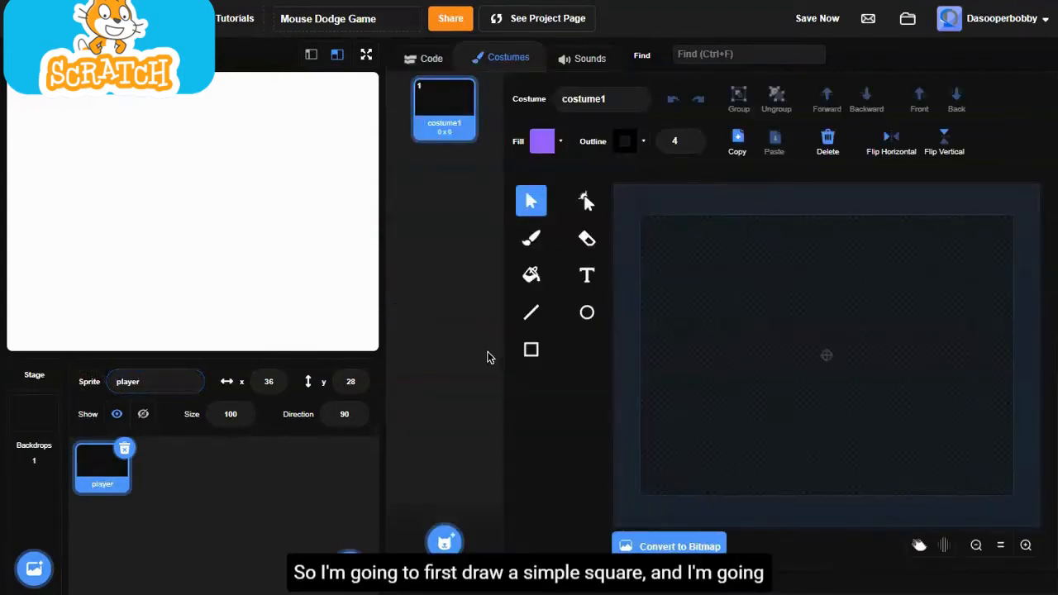
- Draw a square, reshape it into a thin triangle and fill it gray
{"action": "left_click", "coordinate": [530, 351]}
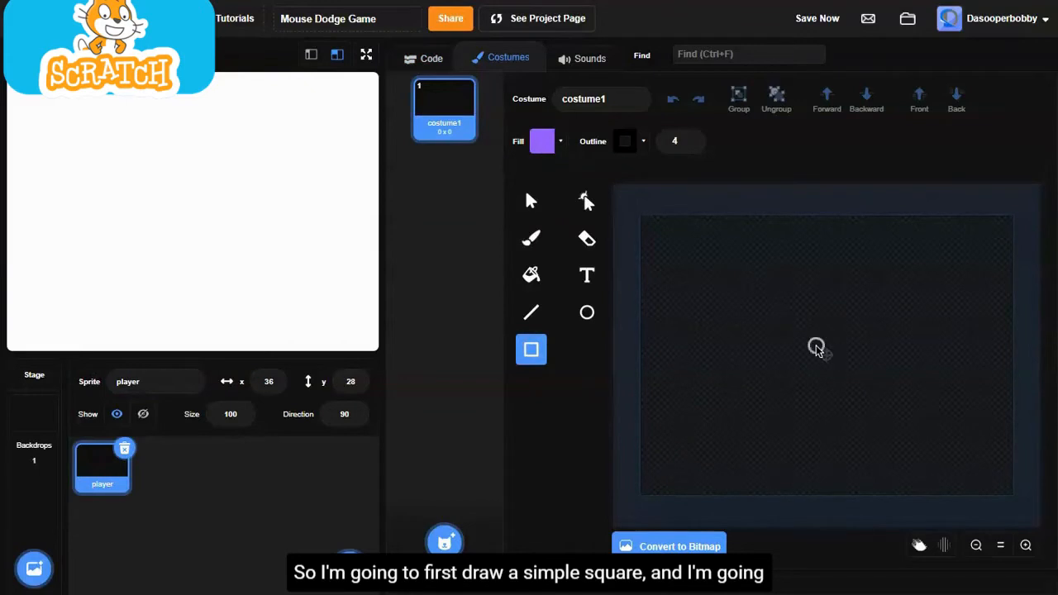
{"action": "left_click_drag", "start_coordinate": [817, 346], "coordinate": [834, 370]}
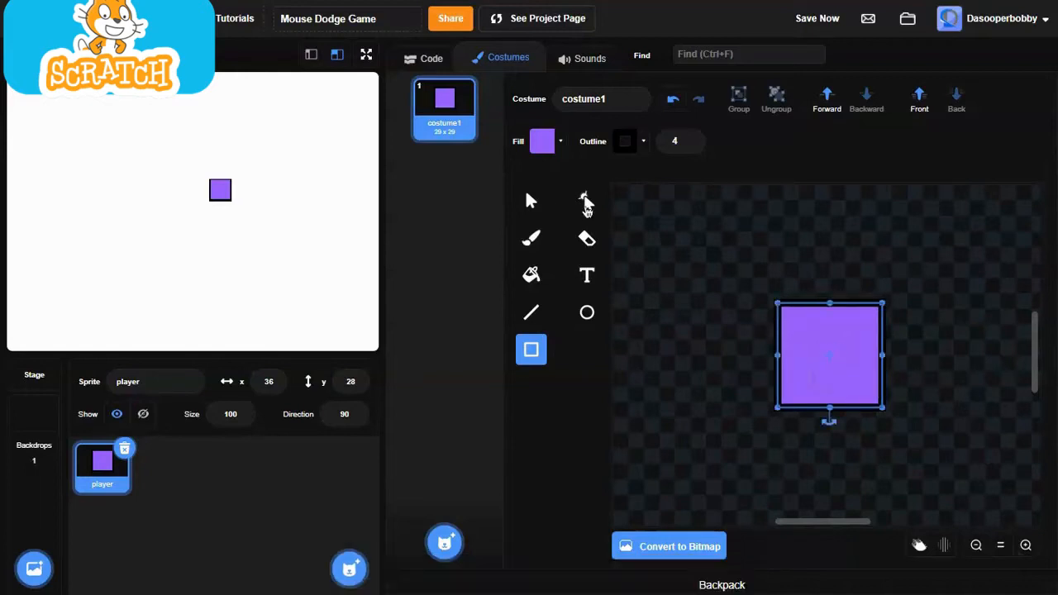
{"action": "left_click", "coordinate": [585, 200]}
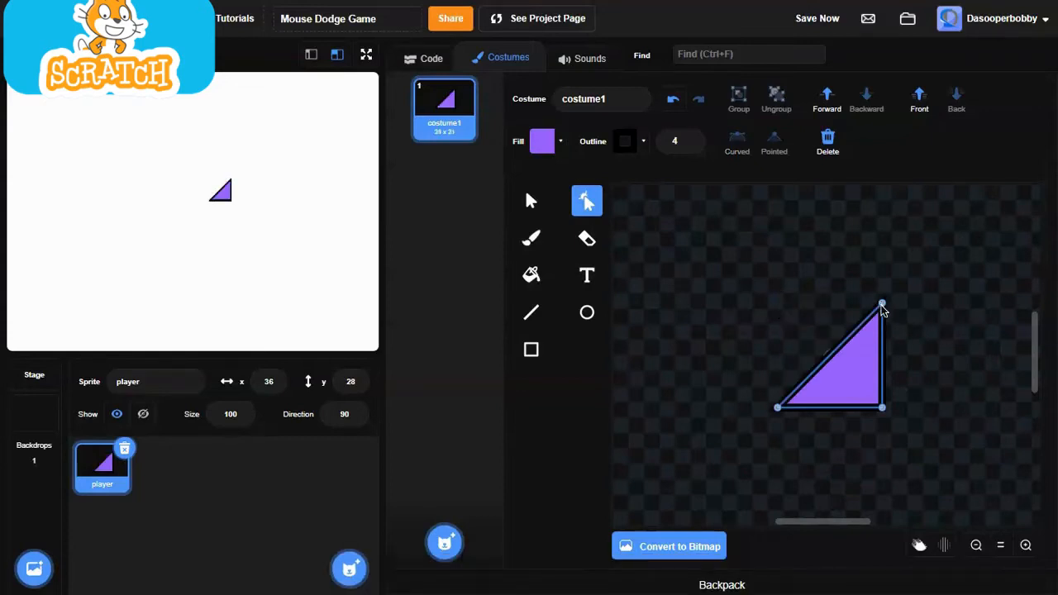
{"action": "left_click_drag", "start_coordinate": [883, 302], "coordinate": [833, 313]}
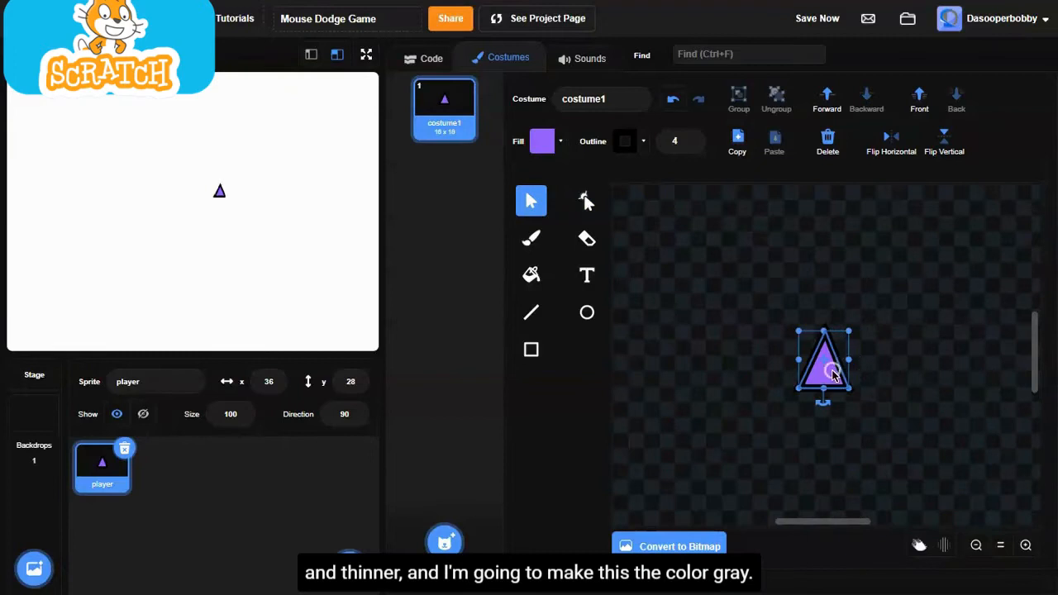
{"action": "left_click", "coordinate": [542, 140]}
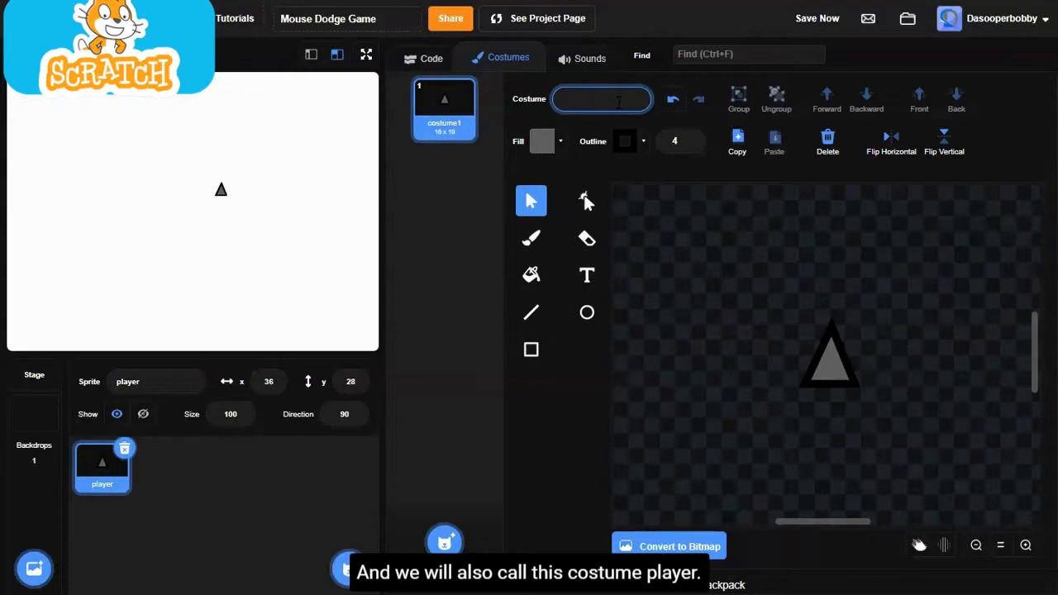
- Name the costume player and return to the sprite's scripts
{"action": "type", "text": "player"}
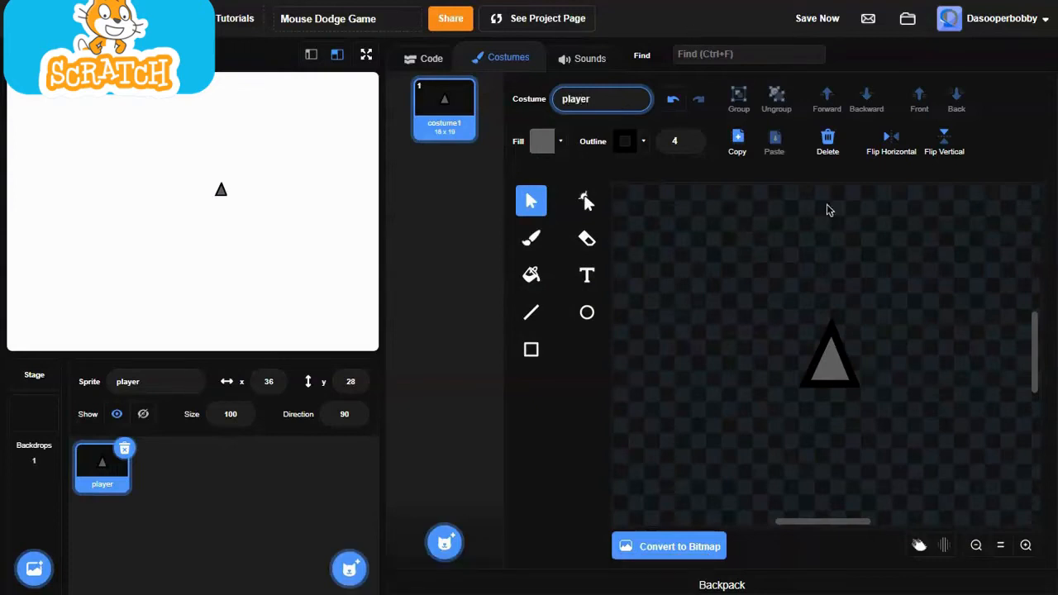
{"action": "left_click", "coordinate": [830, 360]}
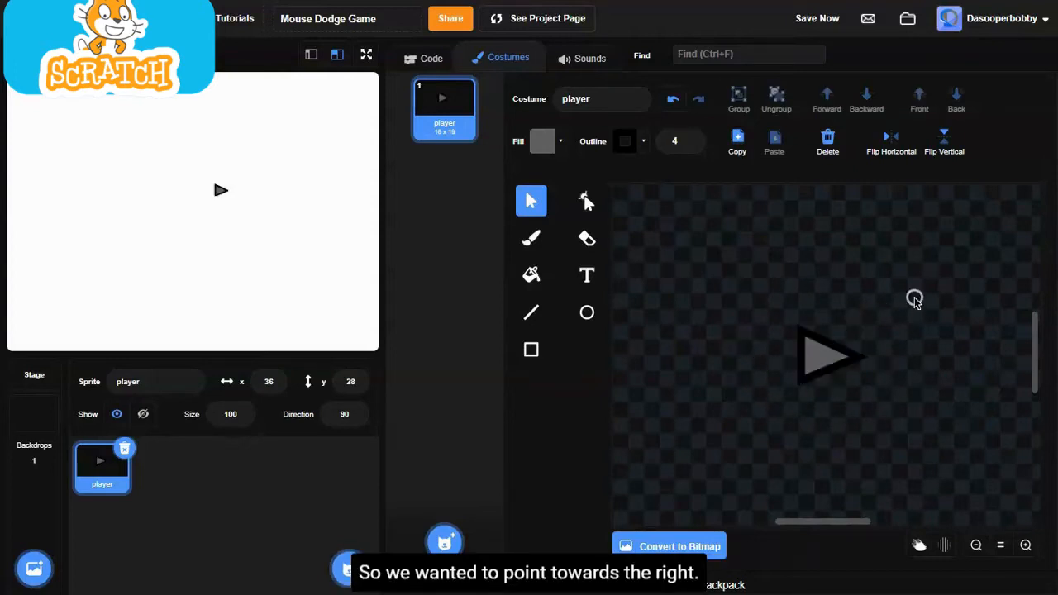
{"action": "left_click", "coordinate": [423, 57]}
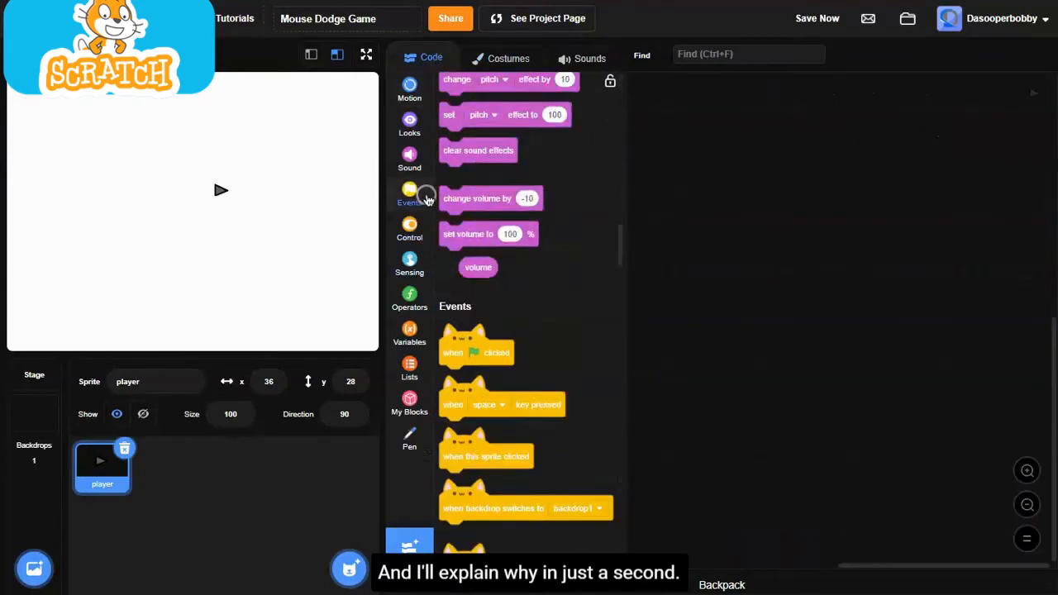
- Build when green flag clicked: show, go to x:0 y:0, forever point towards mouse-pointer, and test it
{"action": "left_click_drag", "start_coordinate": [476, 350], "coordinate": [829, 197]}
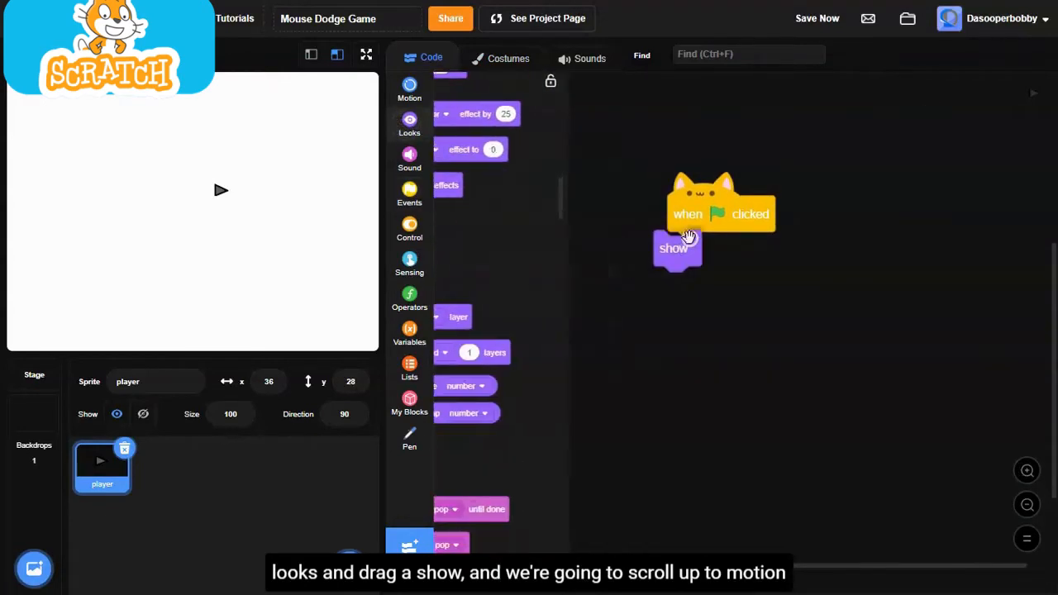
{"action": "left_click", "coordinate": [410, 89]}
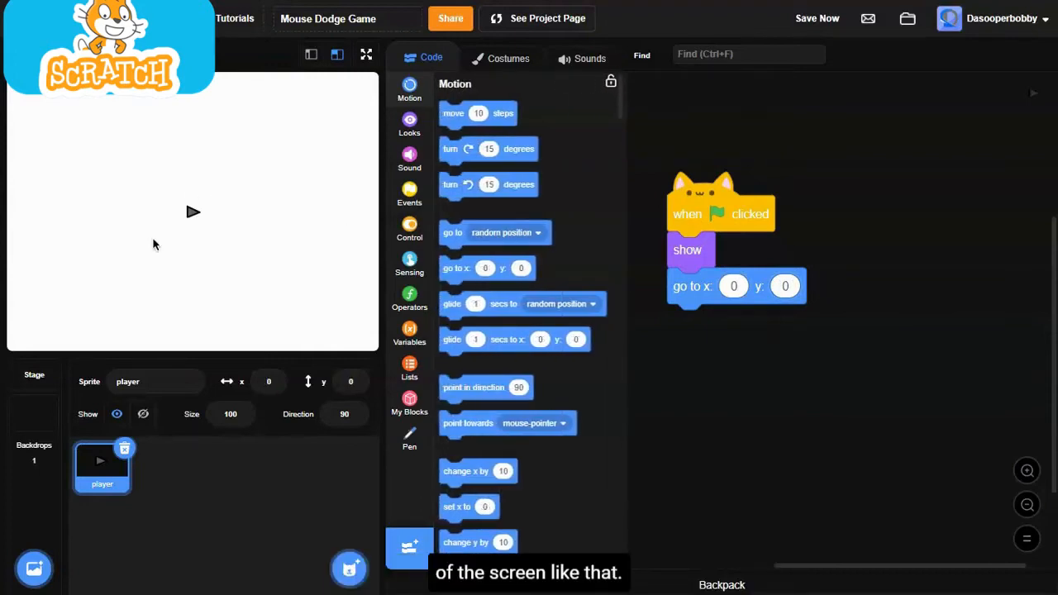
{"action": "left_click", "coordinate": [408, 230]}
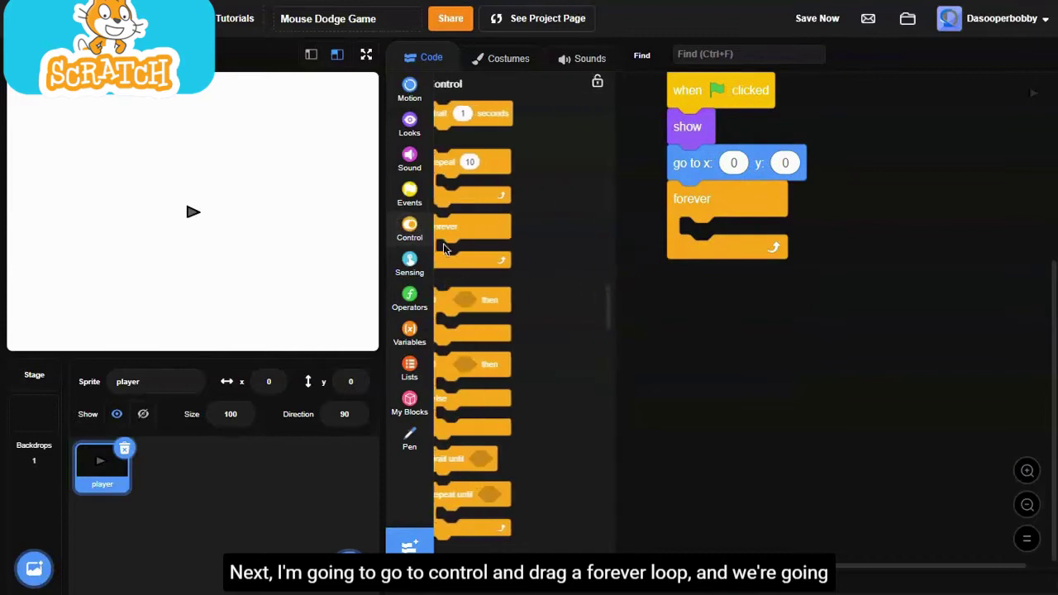
{"action": "left_click", "coordinate": [409, 86]}
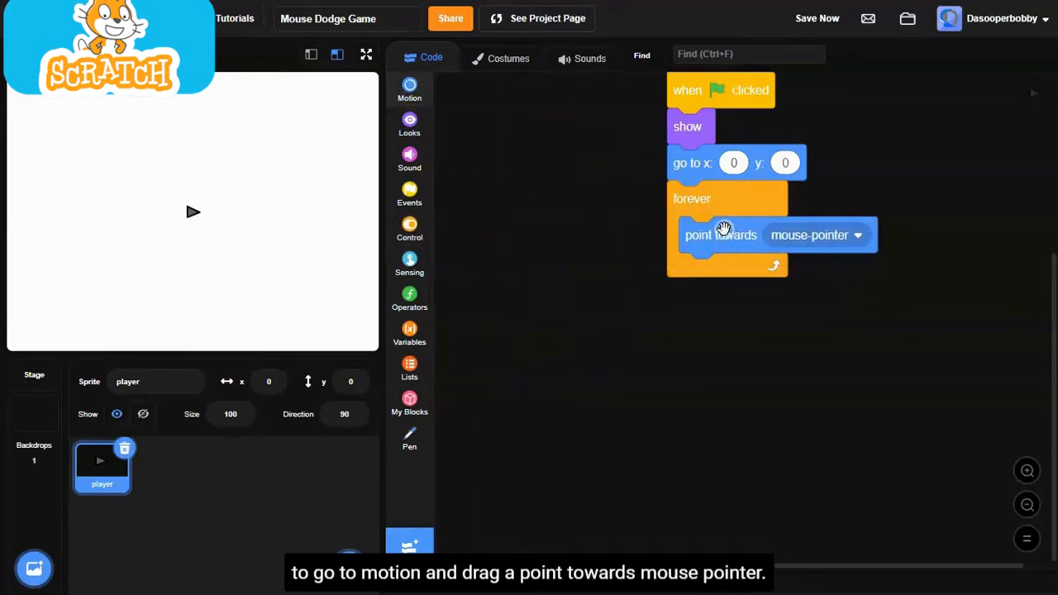
{"action": "left_click", "coordinate": [410, 89]}
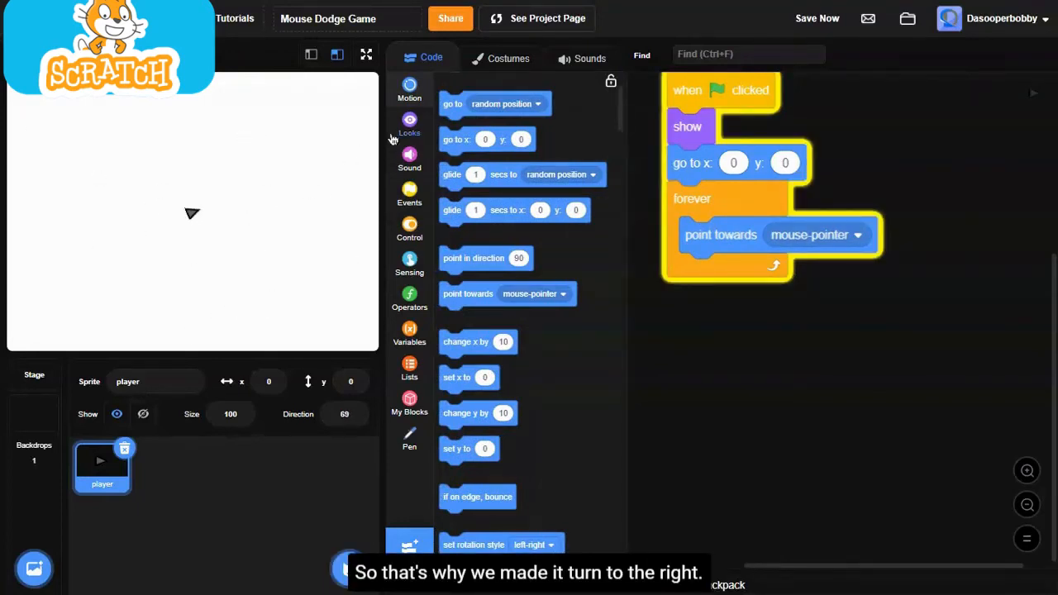
{"action": "left_click", "coordinate": [509, 58]}
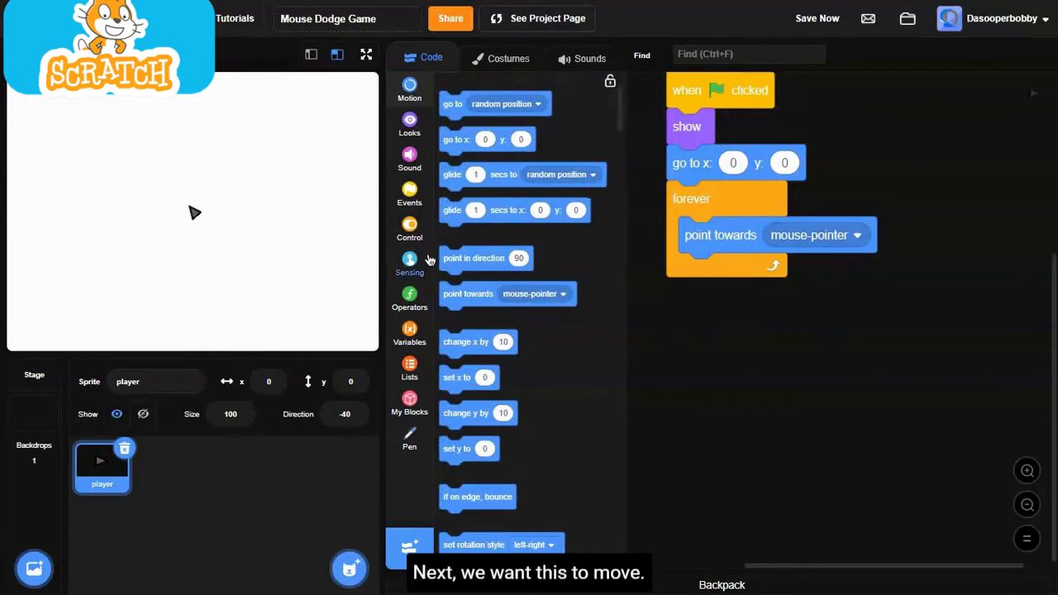
- Create a variable named speed and delete the unused my variable
{"action": "left_click", "coordinate": [410, 334]}
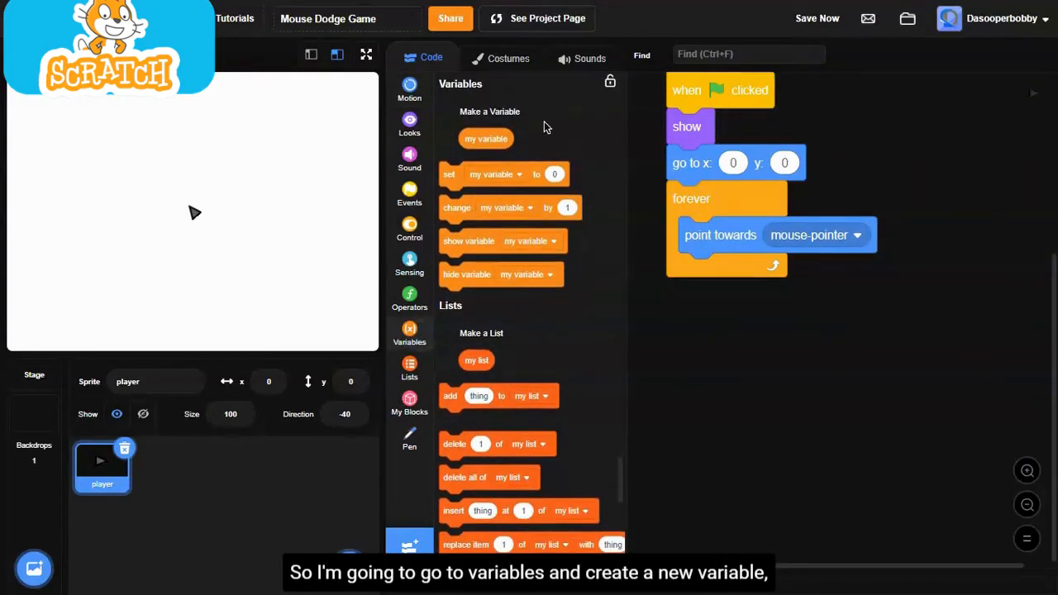
{"action": "left_click", "coordinate": [486, 139]}
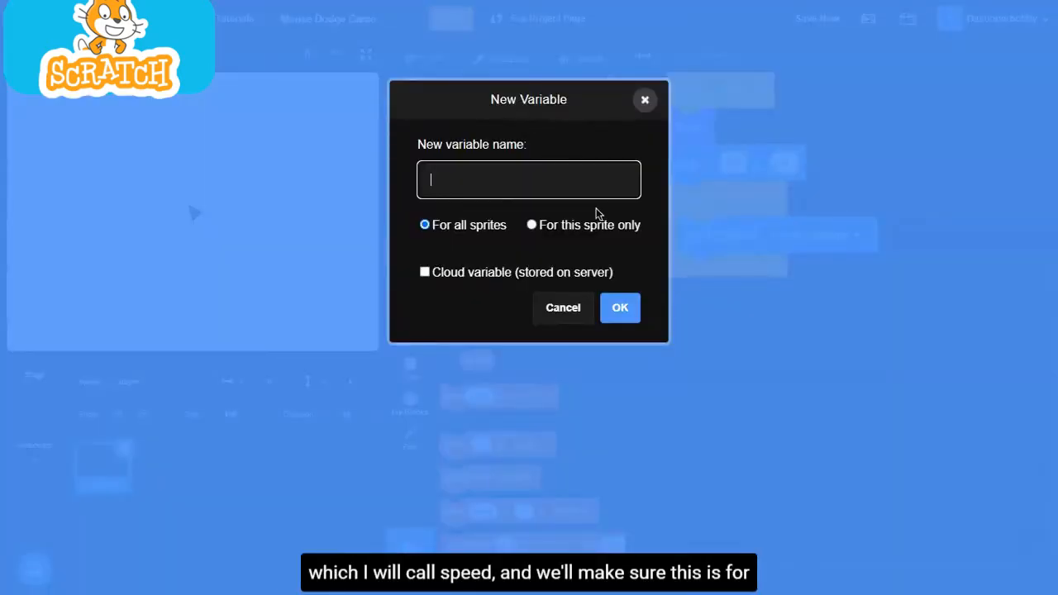
{"action": "type", "text": "speed"}
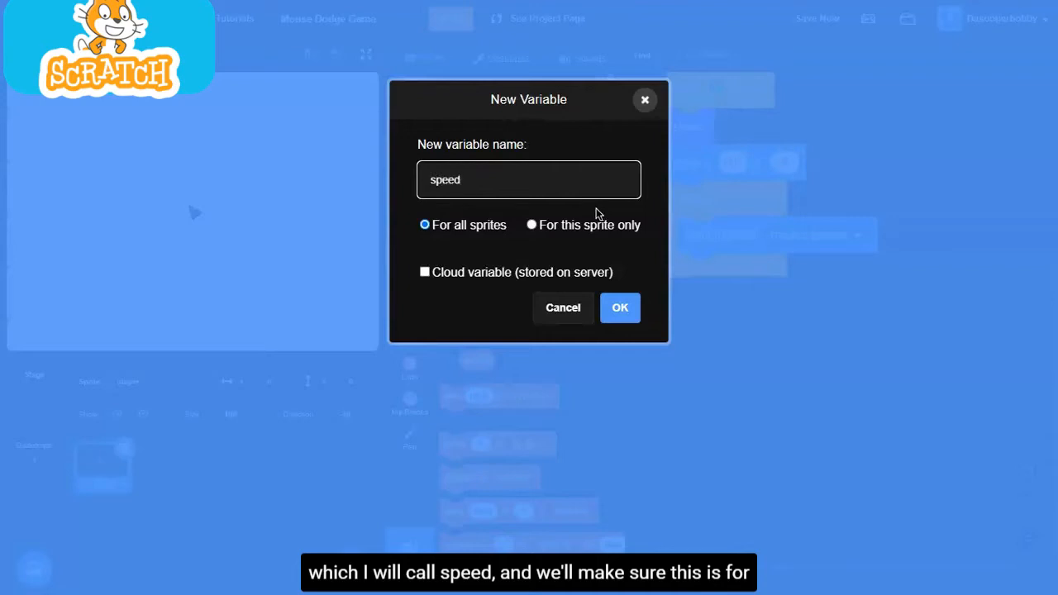
{"action": "left_click", "coordinate": [530, 225]}
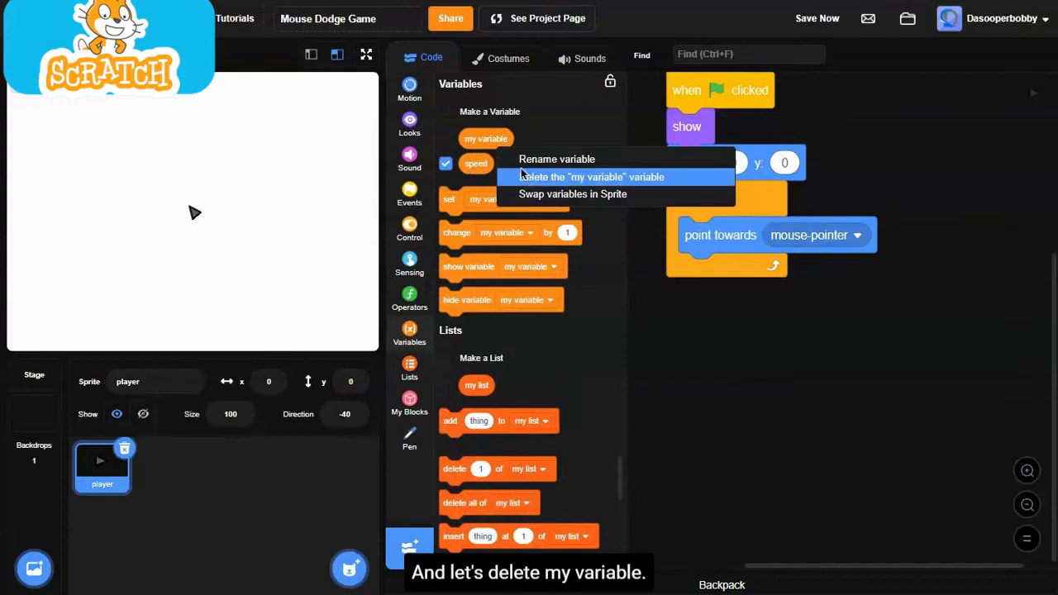
{"action": "left_click", "coordinate": [583, 176]}
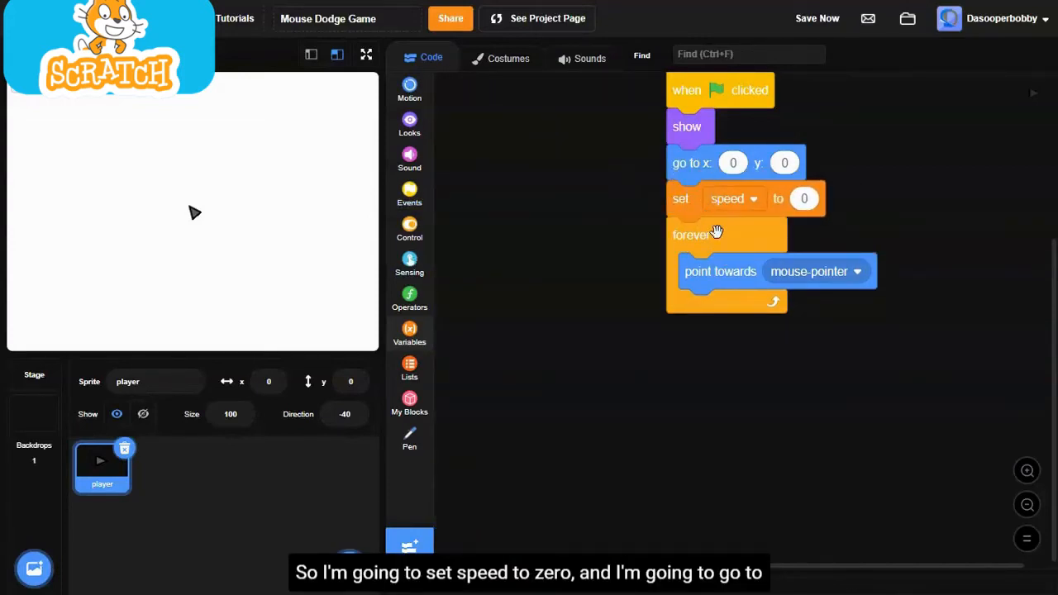
- Inside the forever loop add: if mouse down change speed by 5, move speed steps, set speed to speed*0.7
{"action": "left_click", "coordinate": [410, 229]}
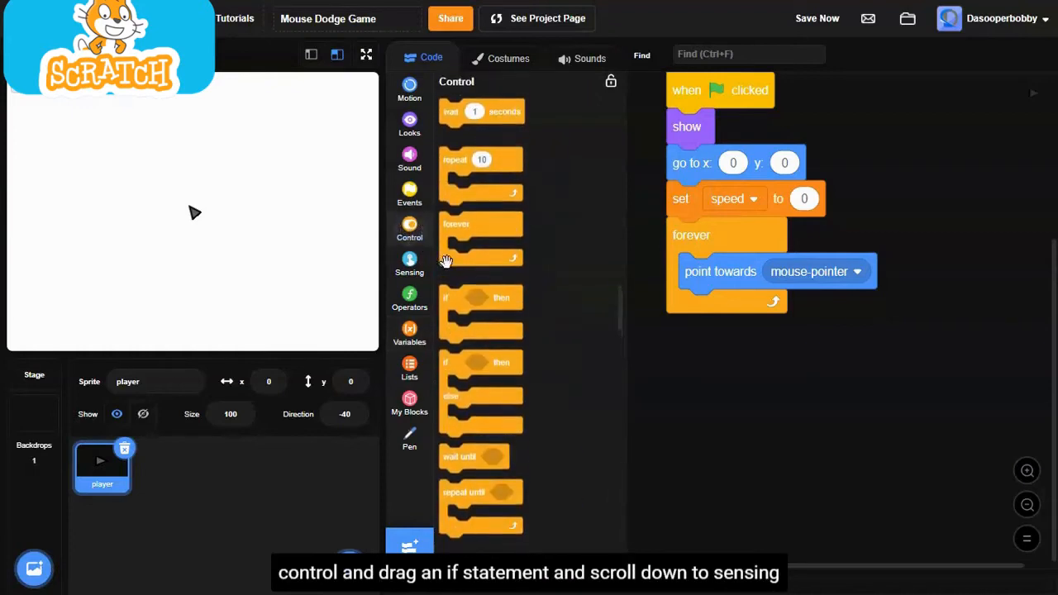
{"action": "left_click_drag", "start_coordinate": [479, 312], "coordinate": [727, 248]}
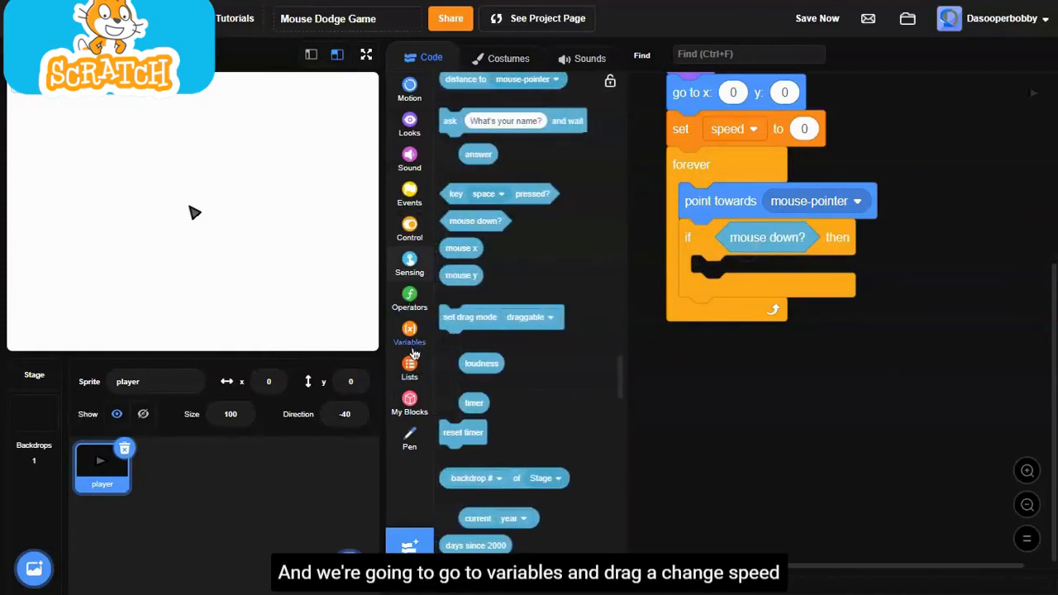
{"action": "left_click", "coordinate": [408, 331]}
{"action": "type", "text": "5"}
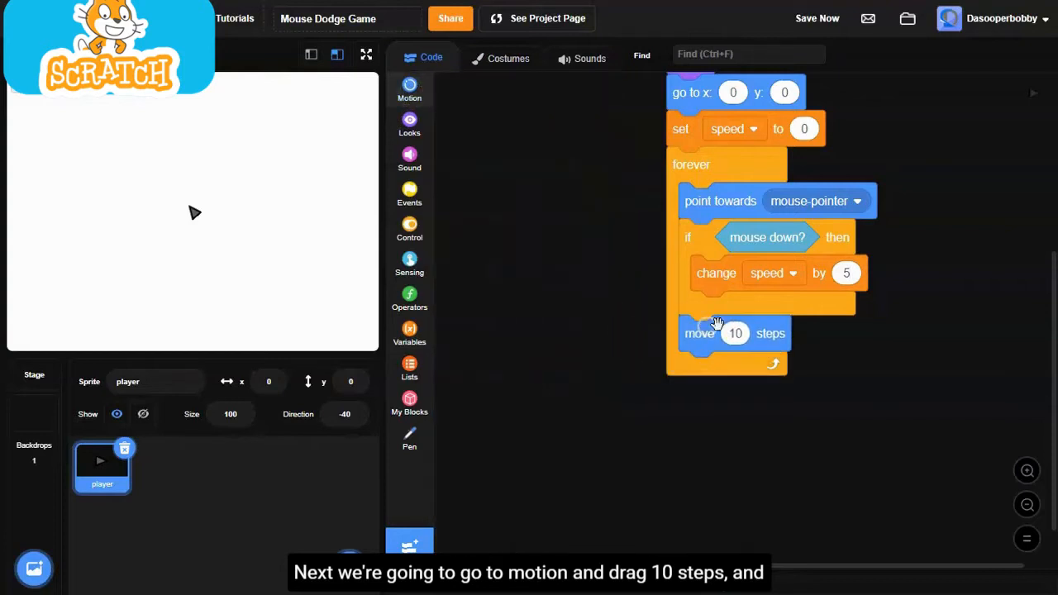
{"action": "left_click", "coordinate": [410, 334]}
{"action": "type", "text": "0.7"}
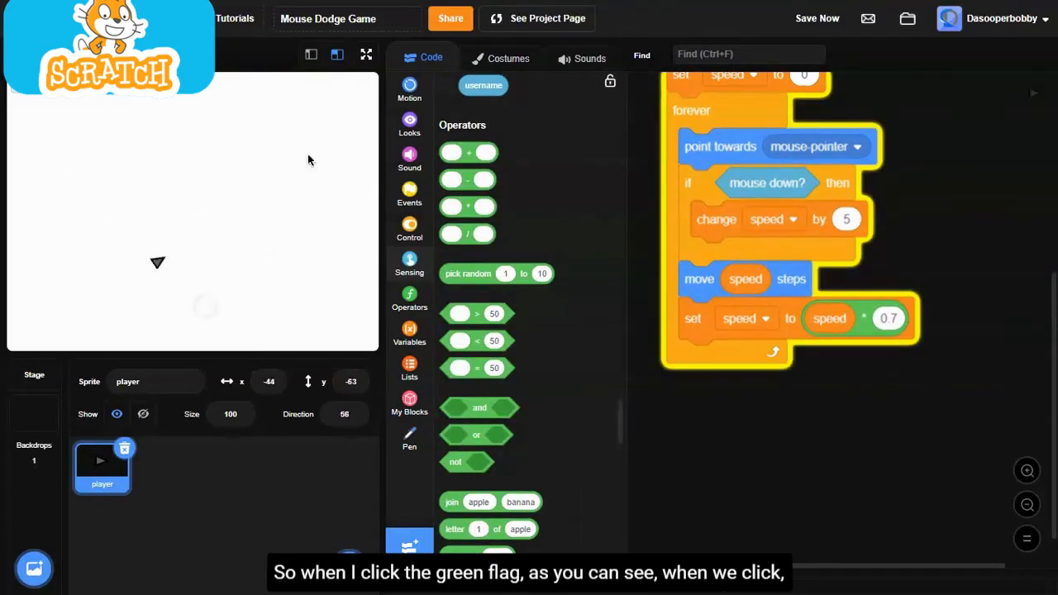
- Change the speed boost to 3 and test-run the game full screen
{"action": "left_click", "coordinate": [367, 56]}
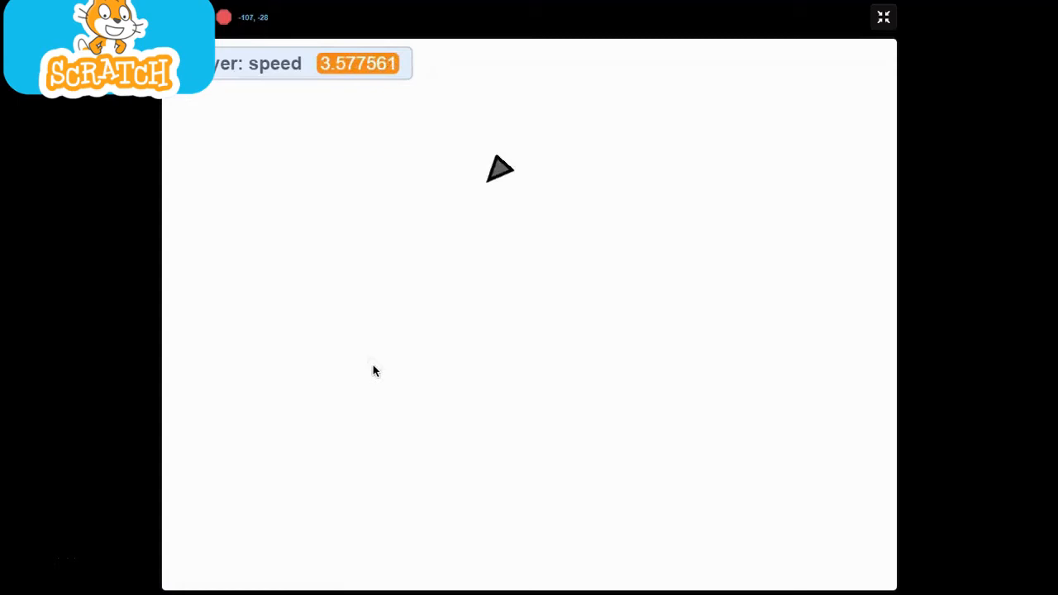
{"action": "mouse_move", "coordinate": [634, 192]}
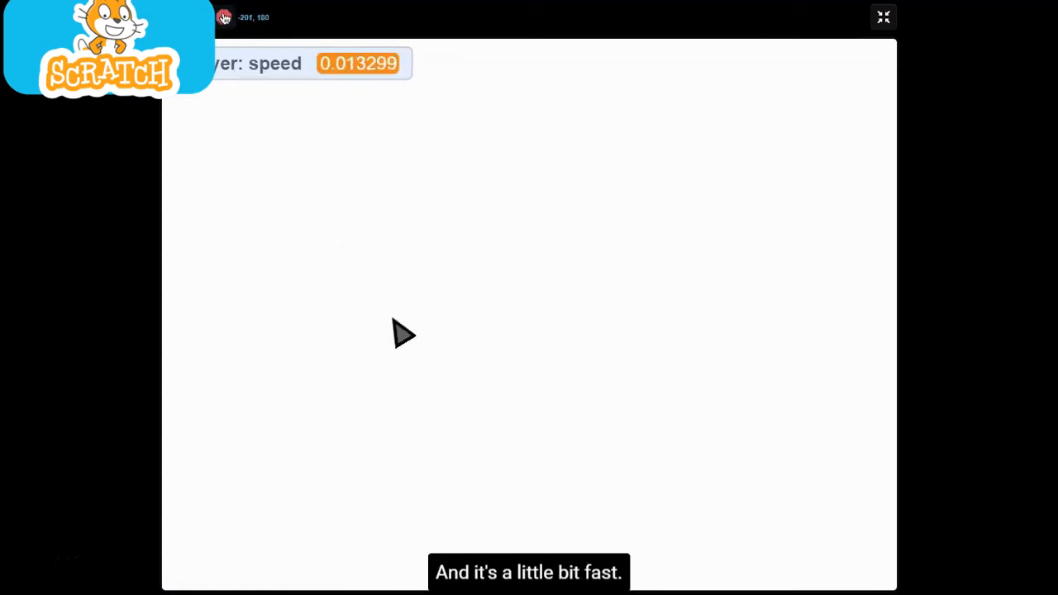
{"action": "left_click", "coordinate": [883, 17]}
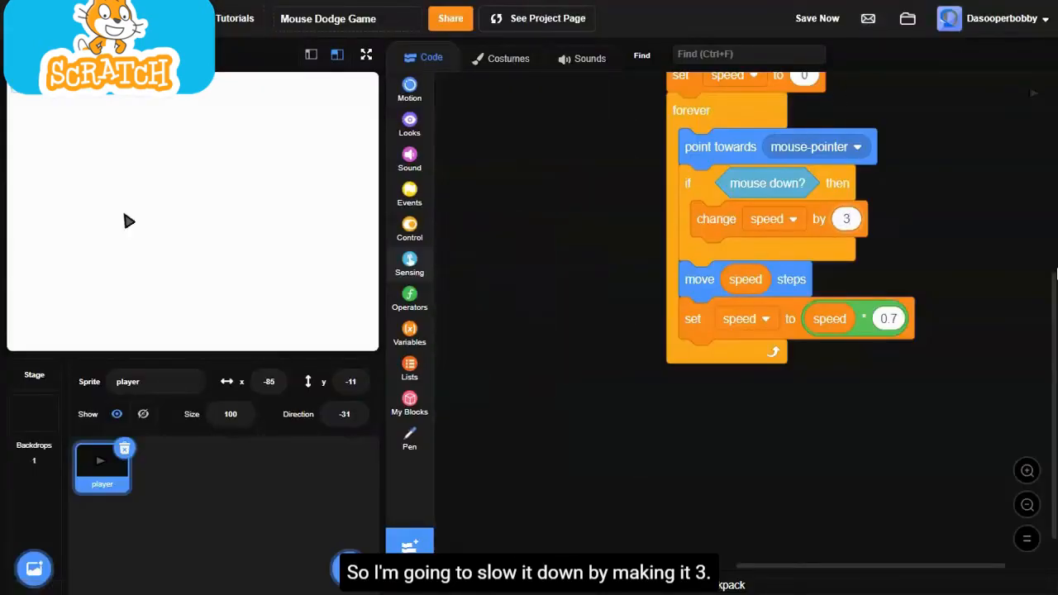
{"action": "left_click", "coordinate": [367, 54]}
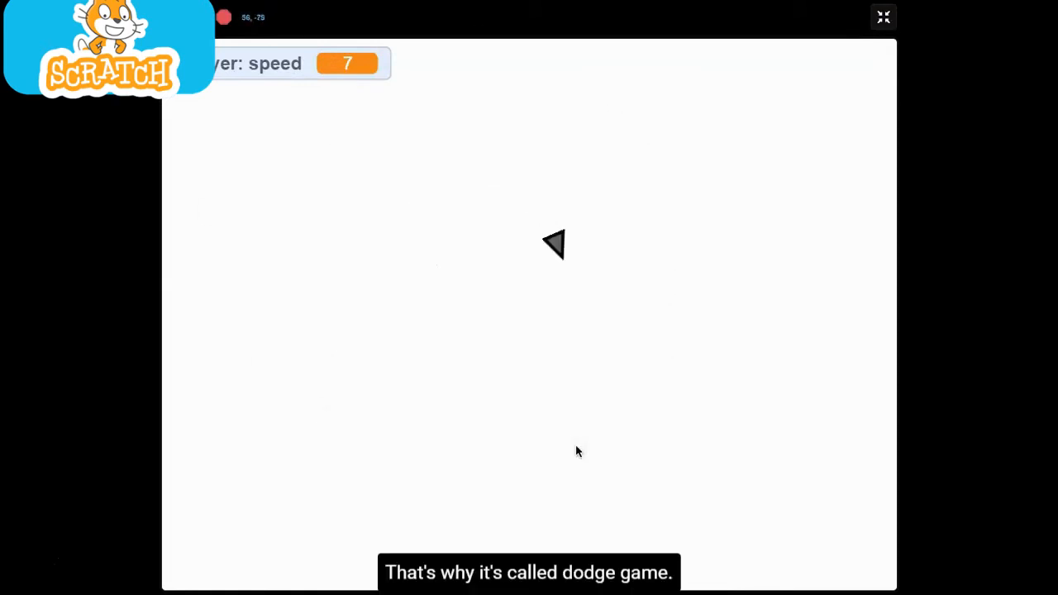
{"action": "left_click", "coordinate": [883, 15]}
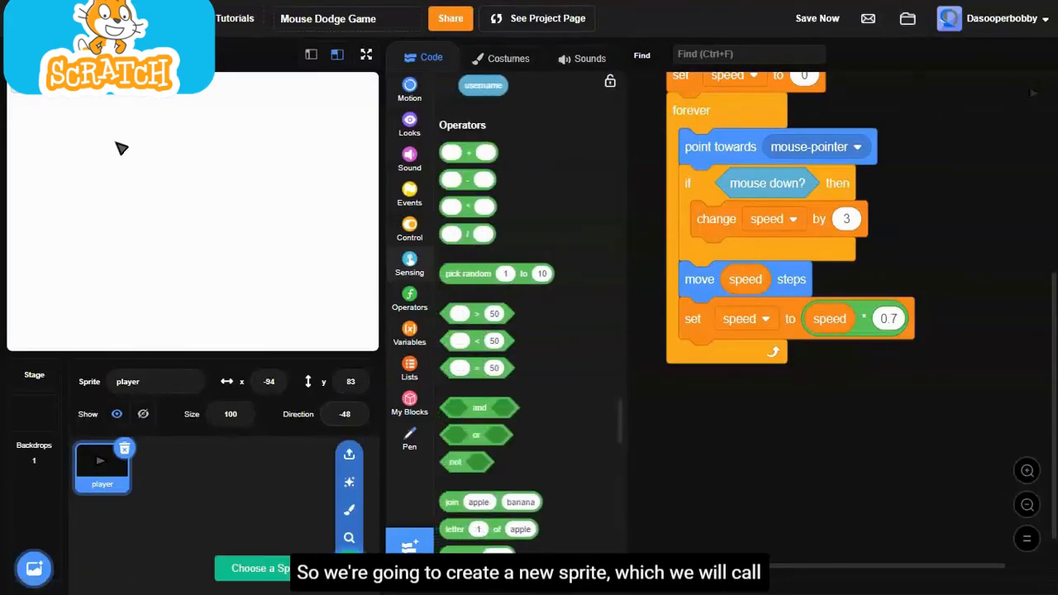
- Paint a new sprite named enemy as a single brush dot at the canvas centre
{"action": "left_click", "coordinate": [349, 453]}
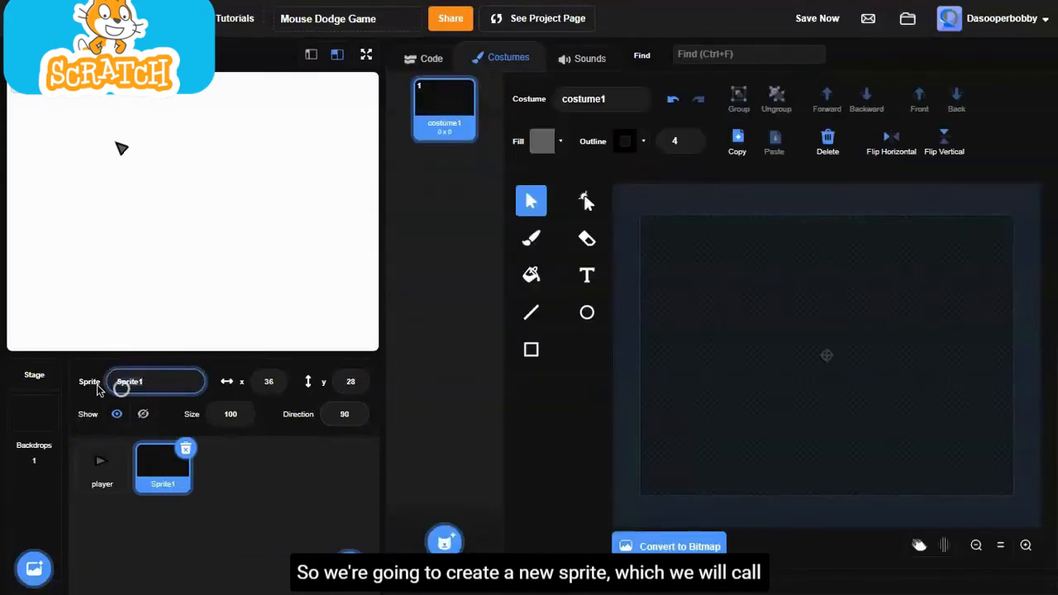
{"action": "type", "text": "enemy"}
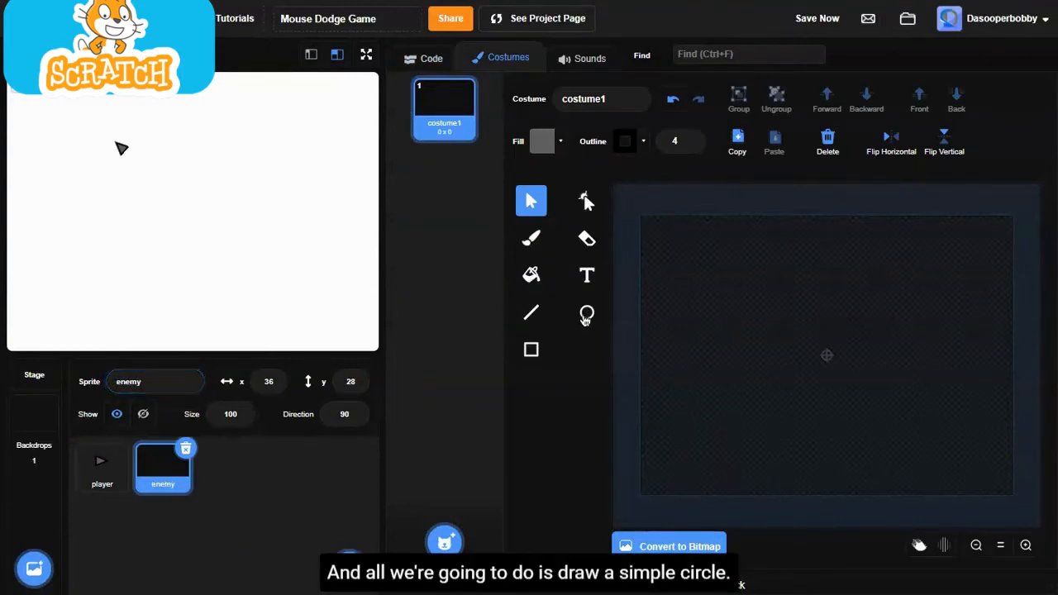
{"action": "left_click", "coordinate": [531, 238]}
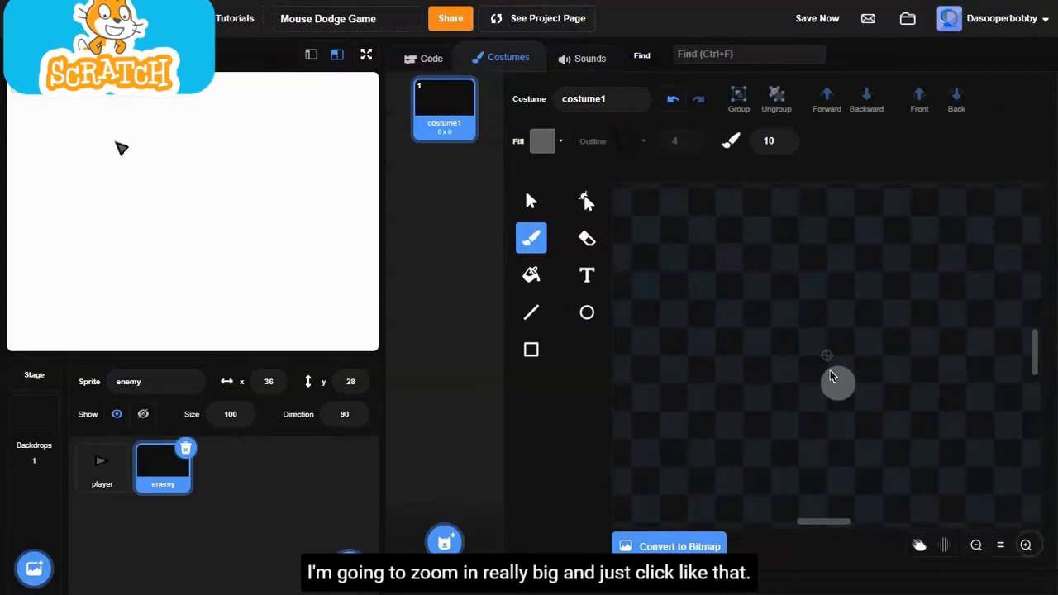
{"action": "left_click", "coordinate": [826, 355]}
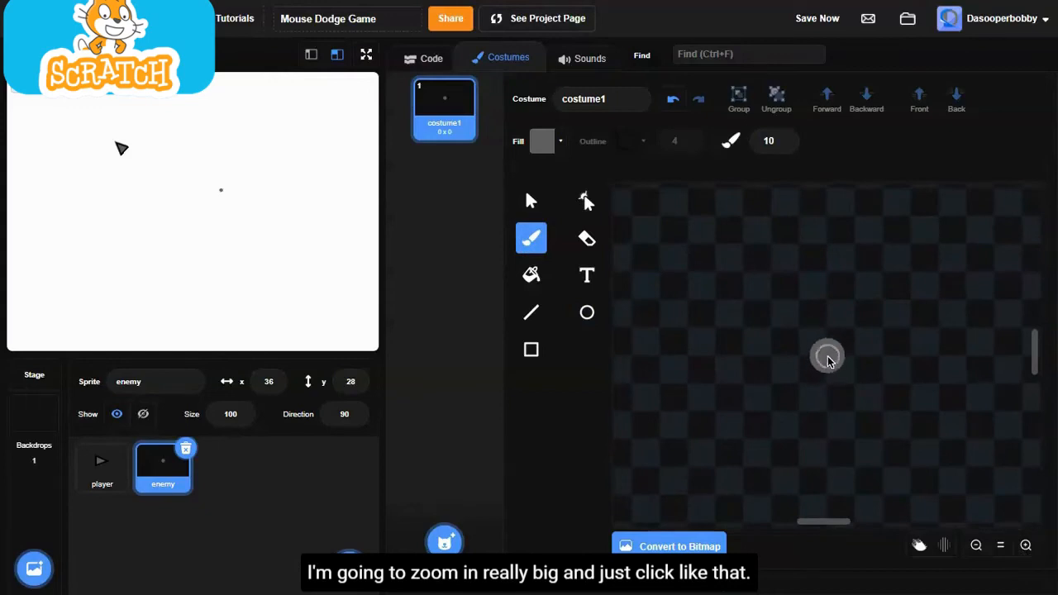
{"action": "left_click", "coordinate": [531, 202]}
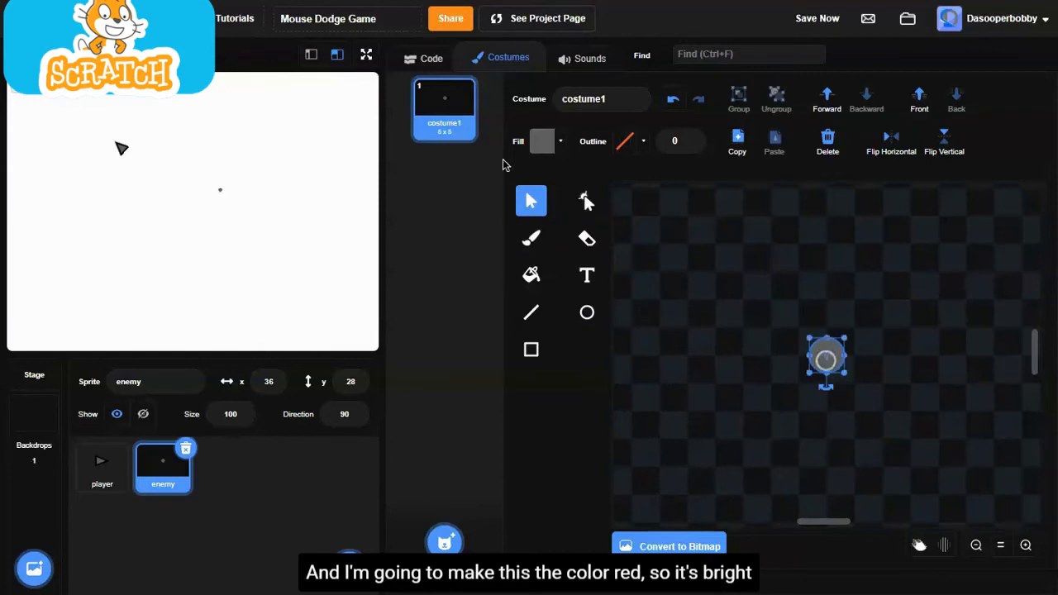
- Fill the dot bright red, resize it into a small circle and name the costume enemy
{"action": "left_click", "coordinate": [542, 141]}
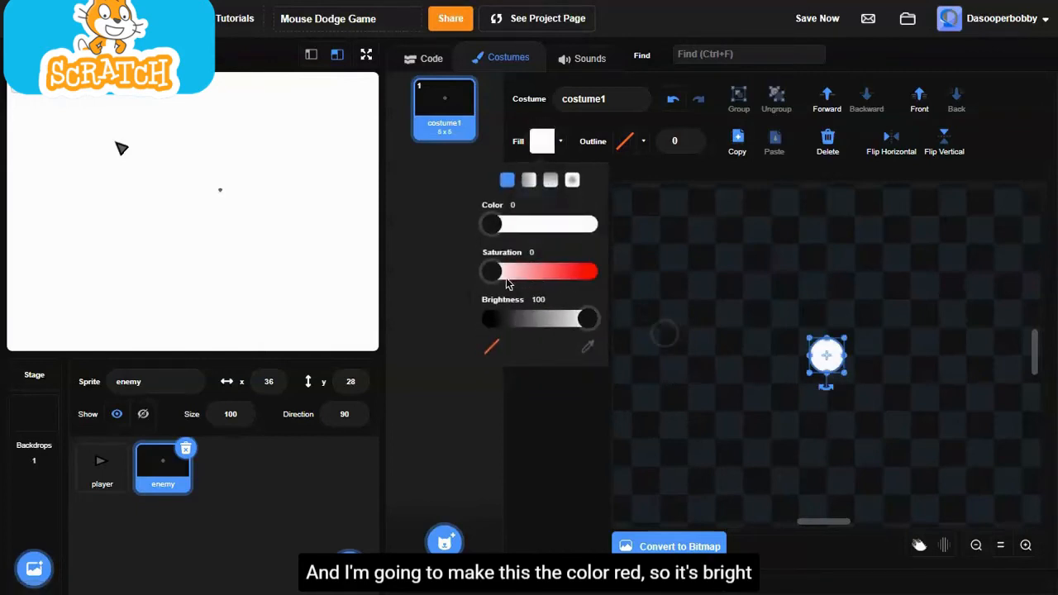
{"action": "left_click_drag", "start_coordinate": [489, 271], "coordinate": [587, 271]}
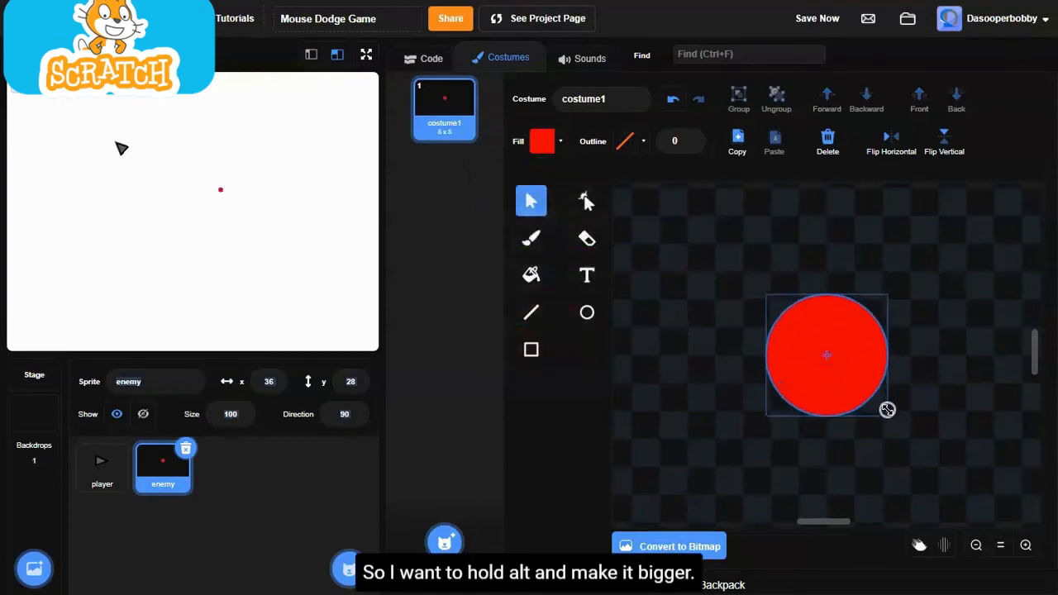
{"action": "left_click_drag", "start_coordinate": [887, 410], "coordinate": [899, 423]}
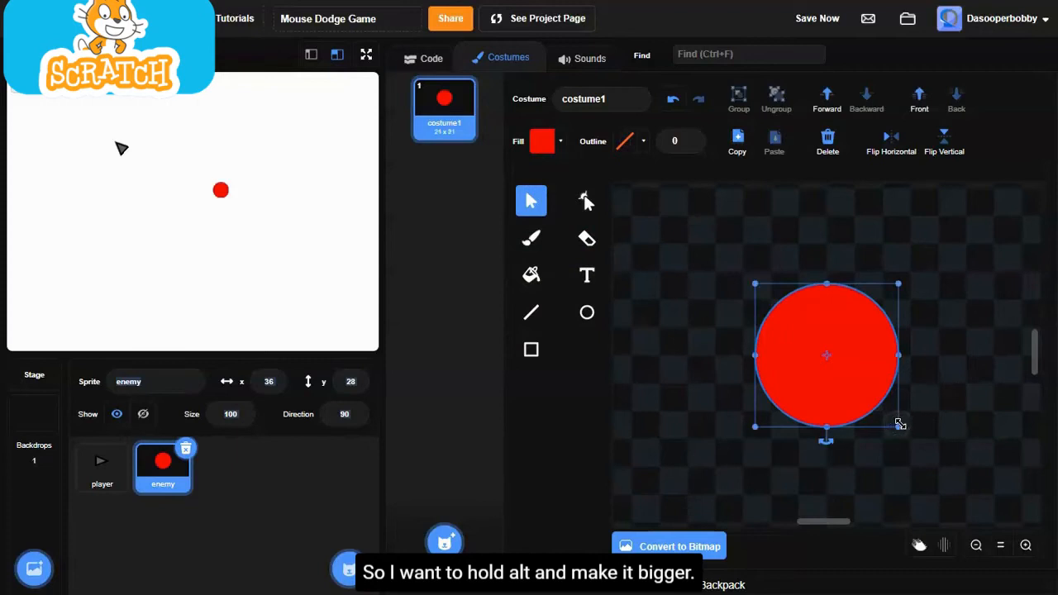
{"action": "left_click_drag", "start_coordinate": [899, 423], "coordinate": [863, 390]}
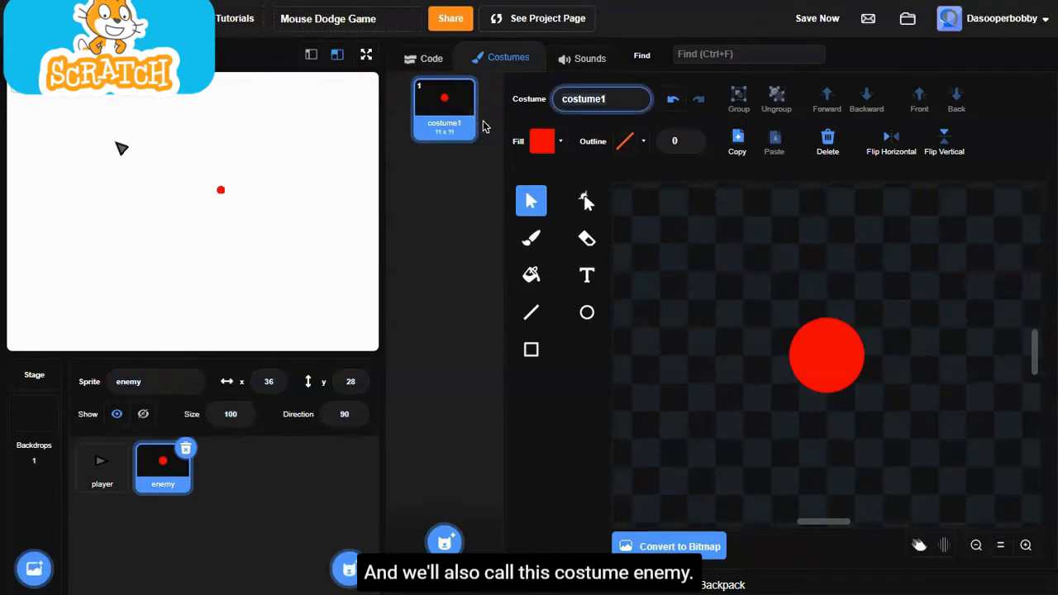
{"action": "type", "text": "enemy"}
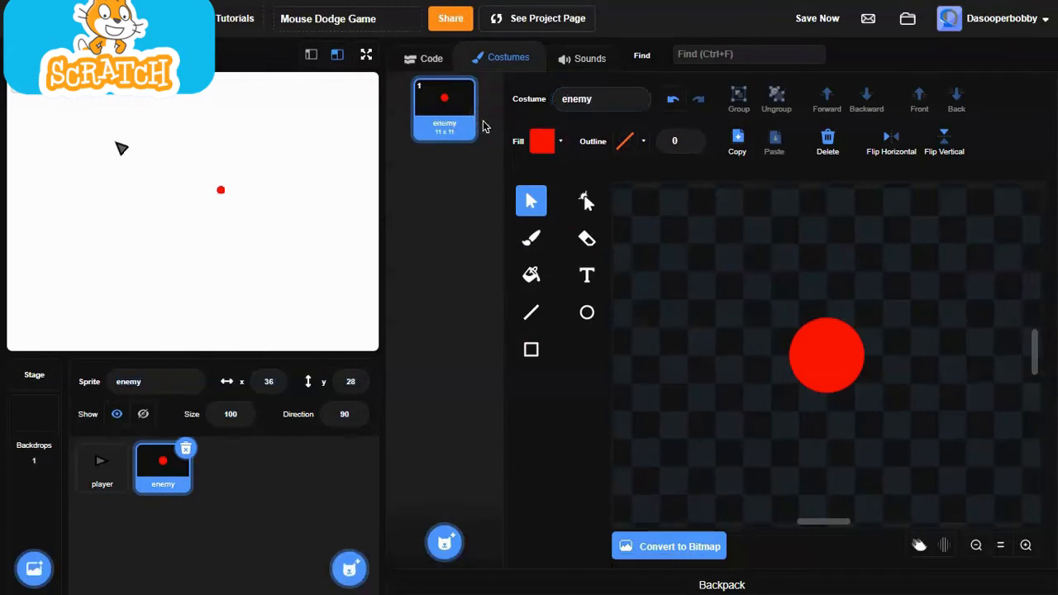
{"action": "left_click", "coordinate": [430, 56]}
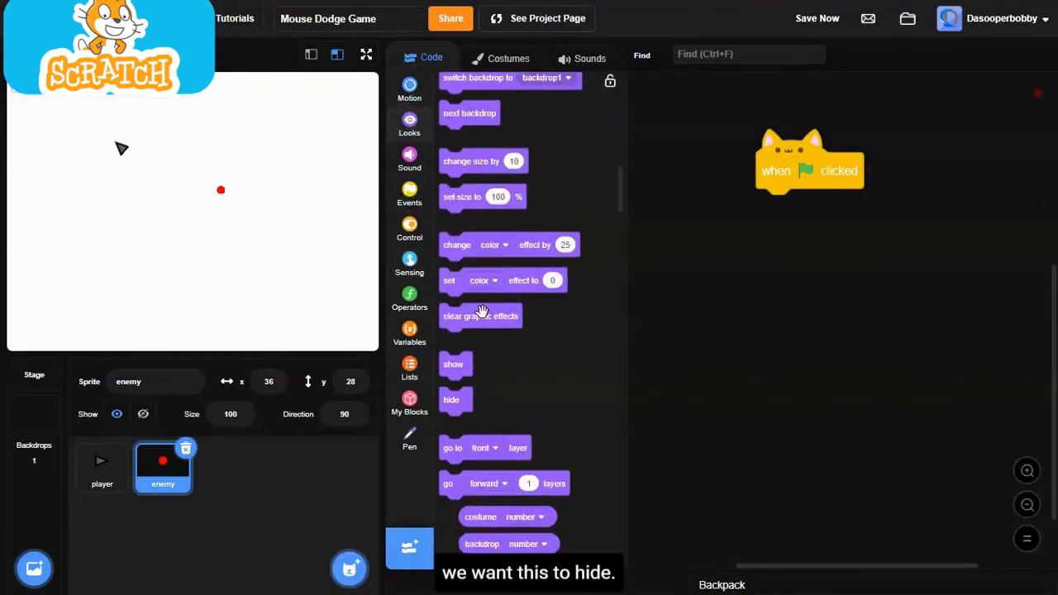
- Under the green flag add hide, then repeat 30: create clone of myself, wait 0.1 seconds
{"action": "left_click_drag", "start_coordinate": [449, 398], "coordinate": [773, 206]}
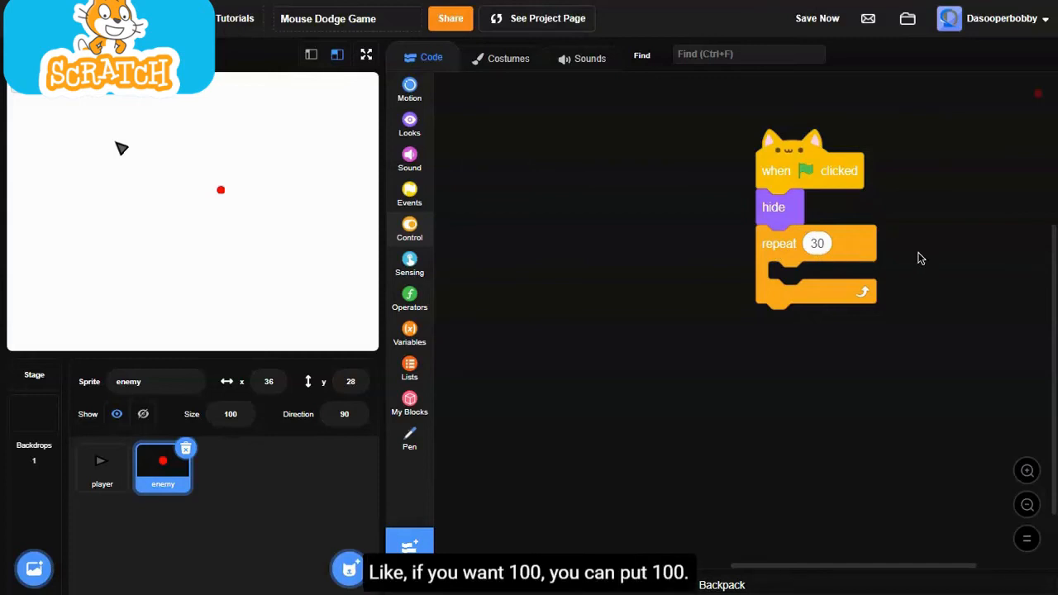
{"action": "mouse_move", "coordinate": [714, 225]}
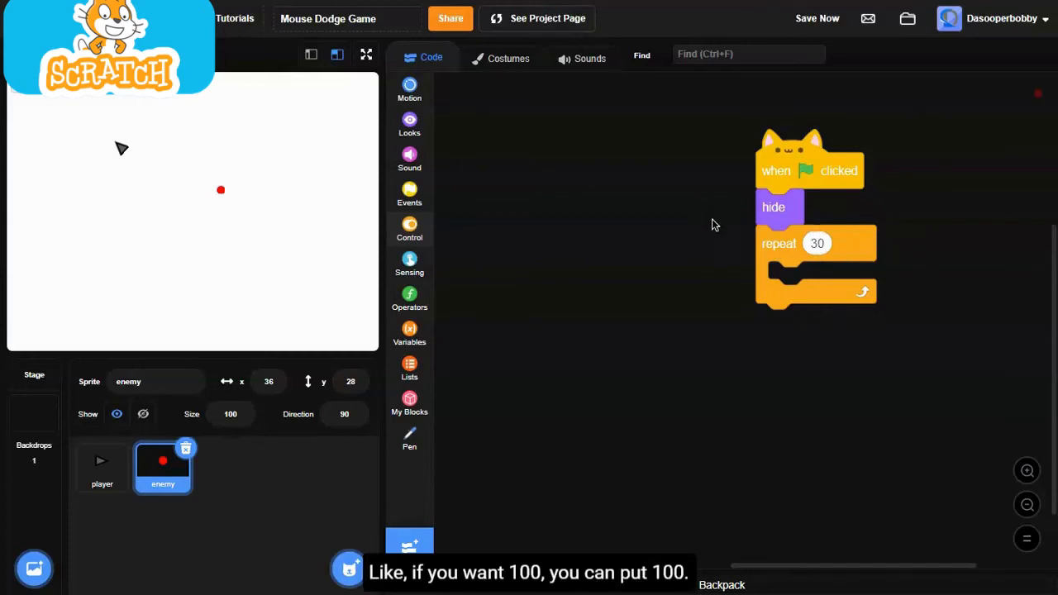
{"action": "scroll", "scroll_direction": "down", "scroll_amount": 3}
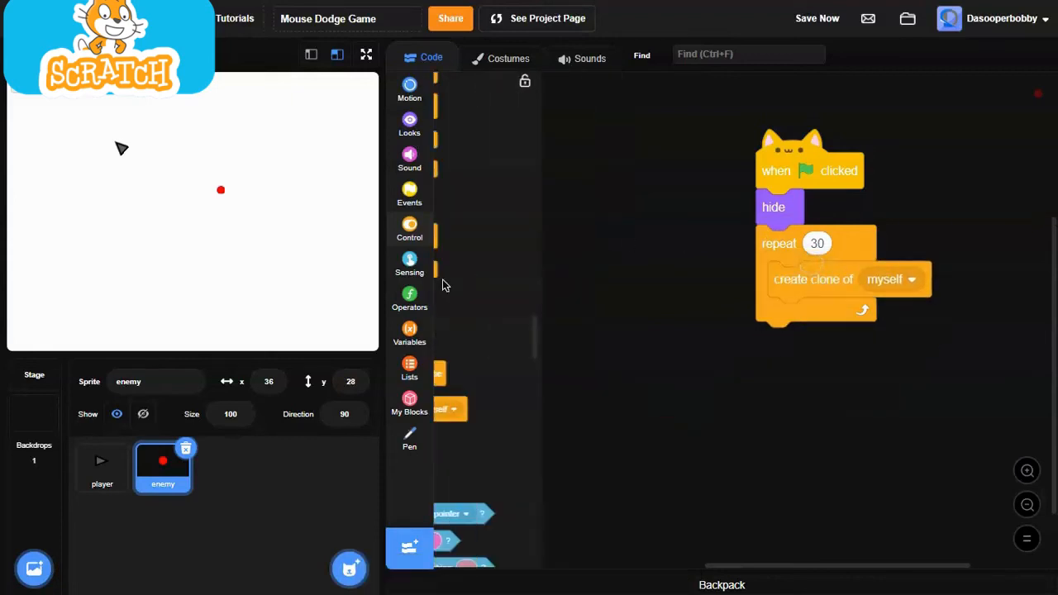
{"action": "left_click_drag", "start_coordinate": [450, 410], "coordinate": [818, 314]}
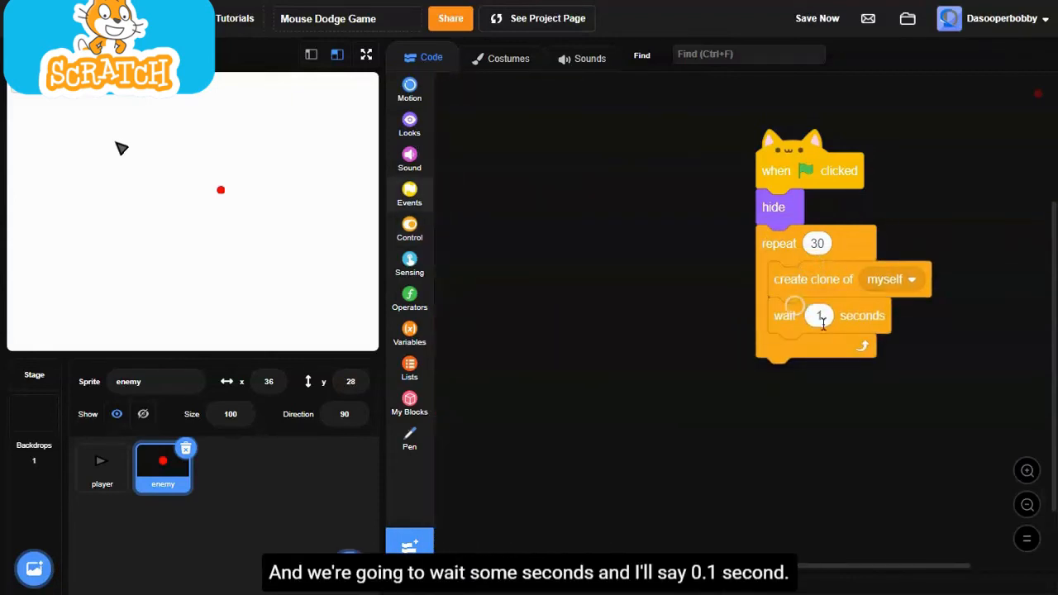
{"action": "type", "text": "0.1"}
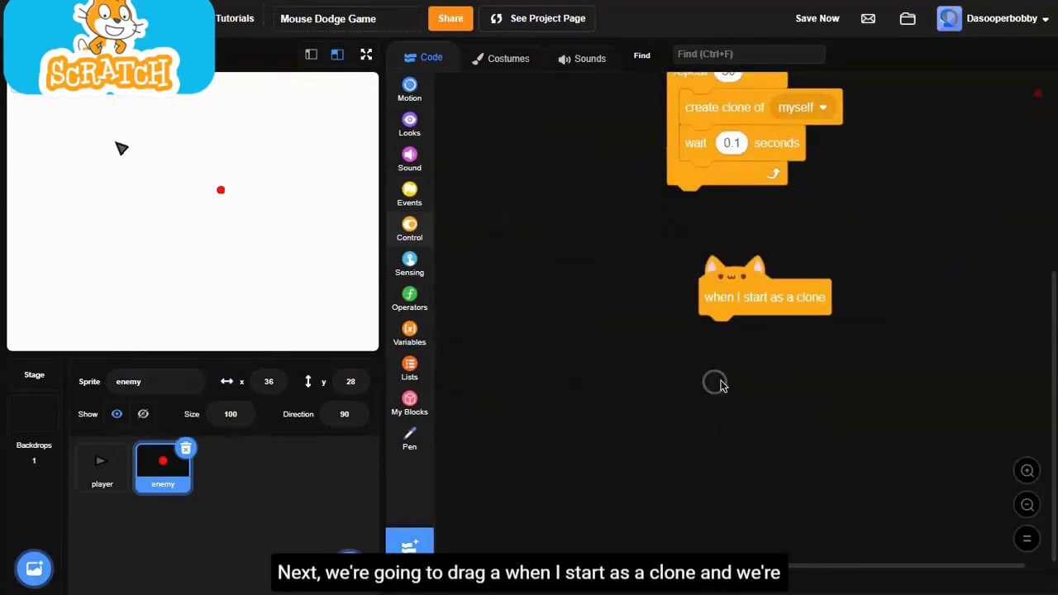
- When started as a clone: show and go to x pick random -240 to 240, y -180
{"action": "left_click", "coordinate": [410, 124]}
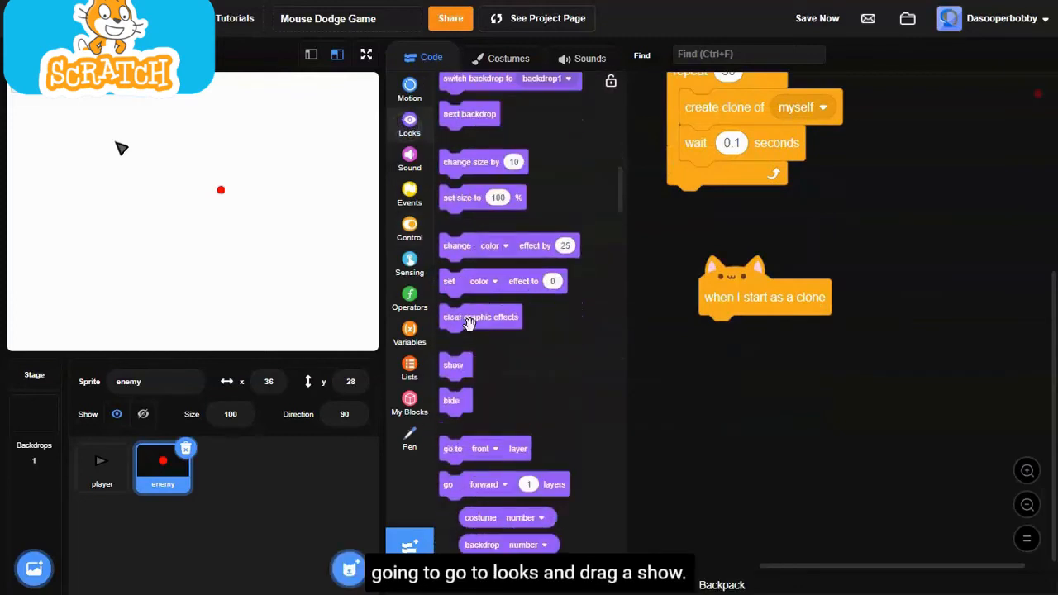
{"action": "left_click_drag", "start_coordinate": [453, 365], "coordinate": [717, 298]}
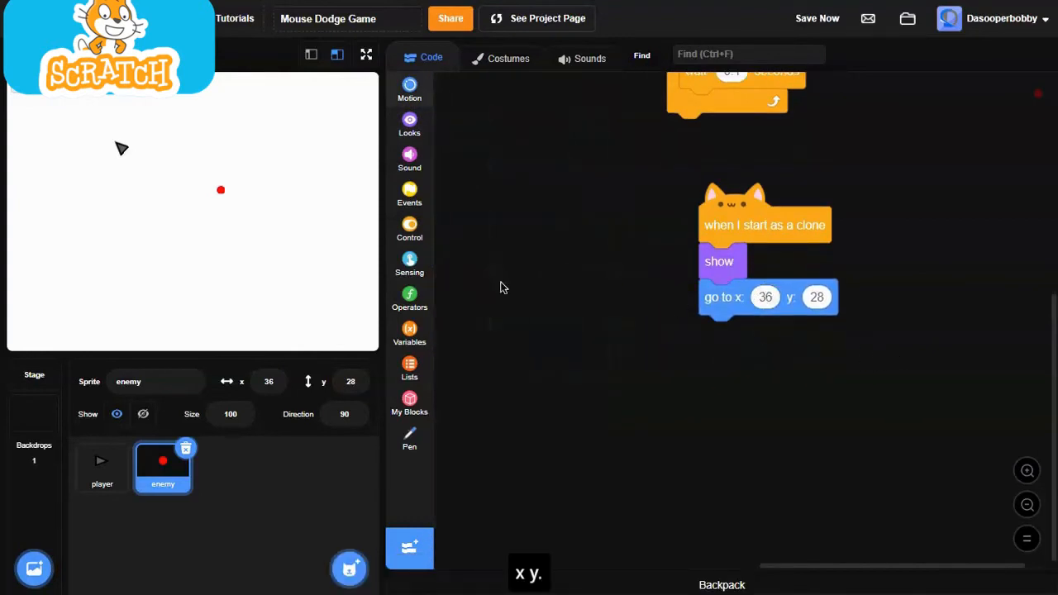
{"action": "left_click", "coordinate": [410, 297]}
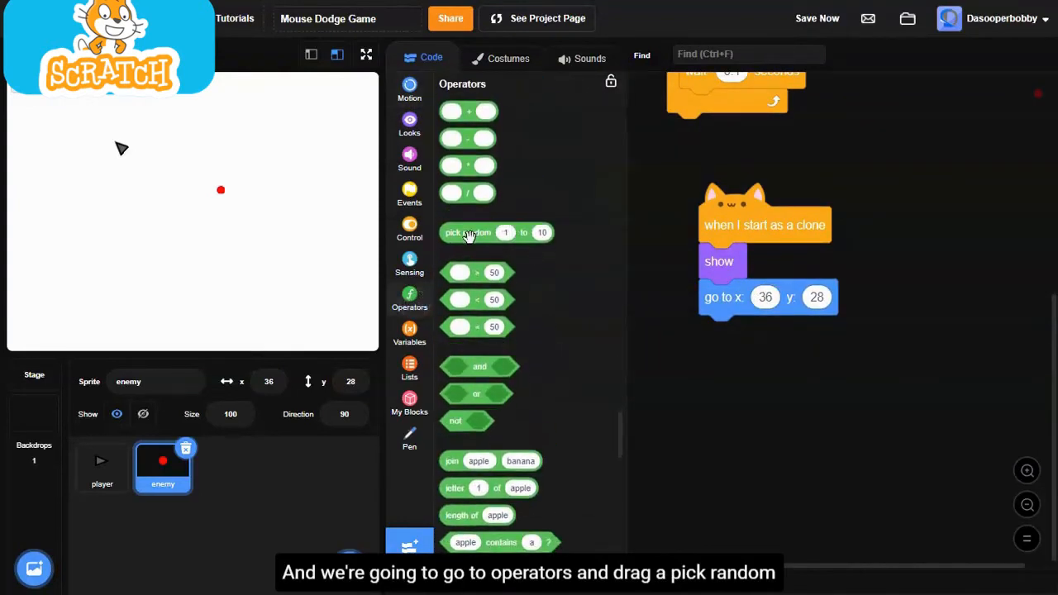
{"action": "left_click_drag", "start_coordinate": [469, 232], "coordinate": [818, 298]}
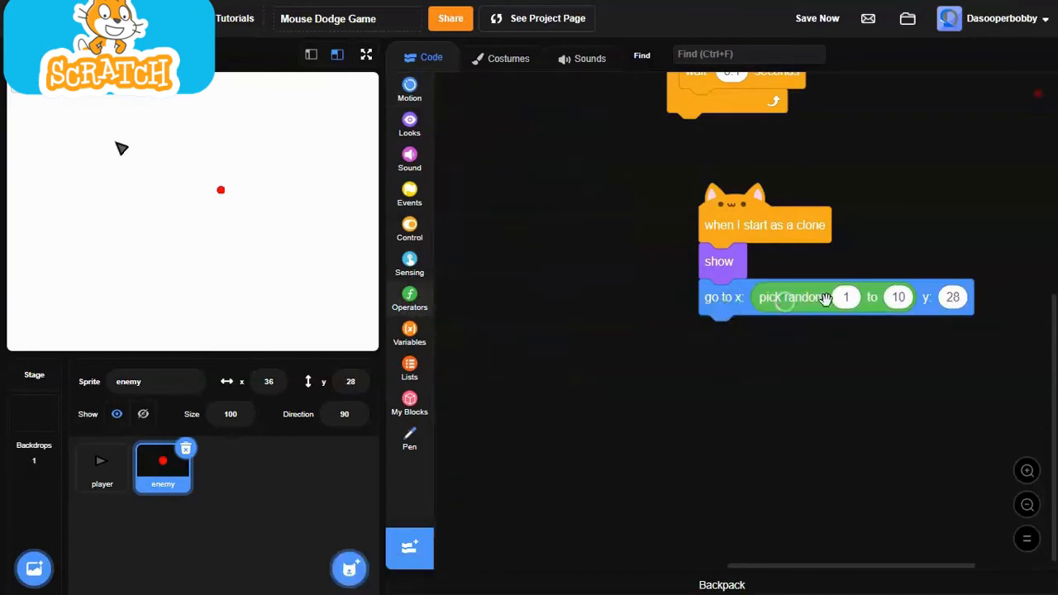
{"action": "type", "text": "-240"}
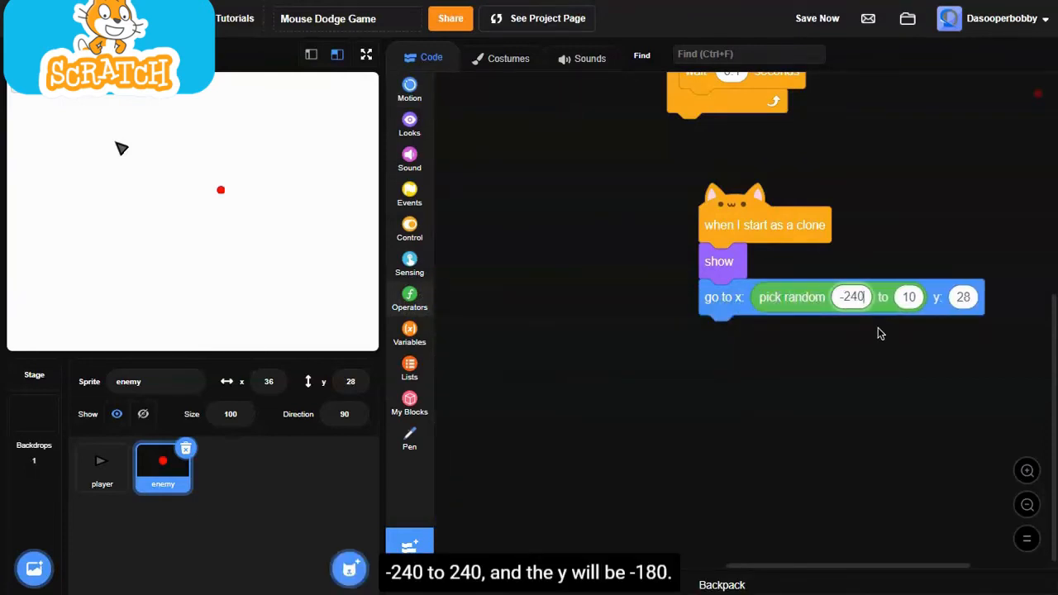
{"action": "type", "text": "240"}
{"action": "left_click", "coordinate": [964, 295]}
{"action": "type", "text": "-180"}
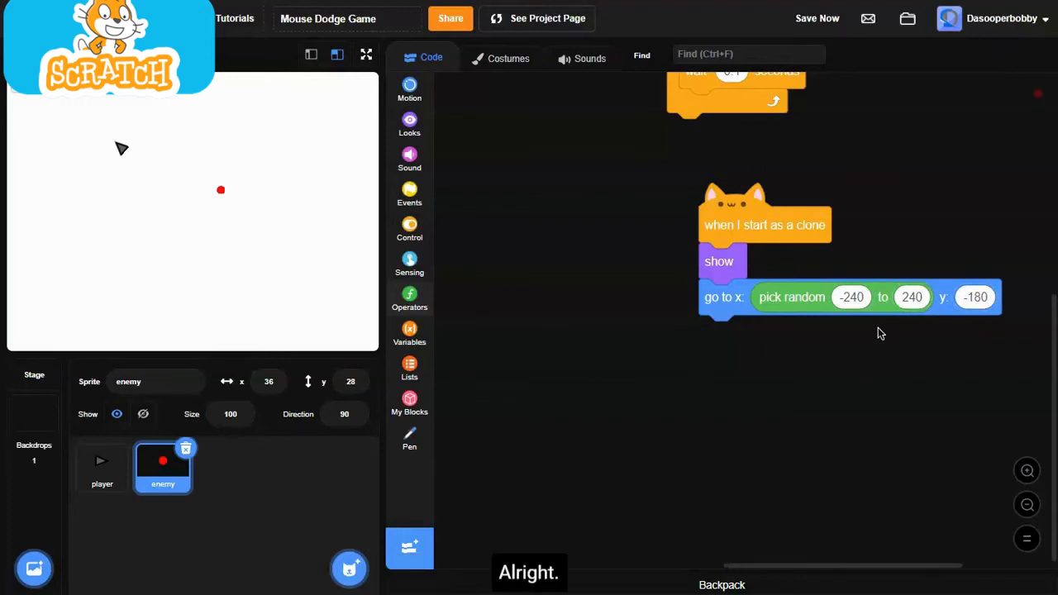
{"action": "left_click", "coordinate": [410, 298]}
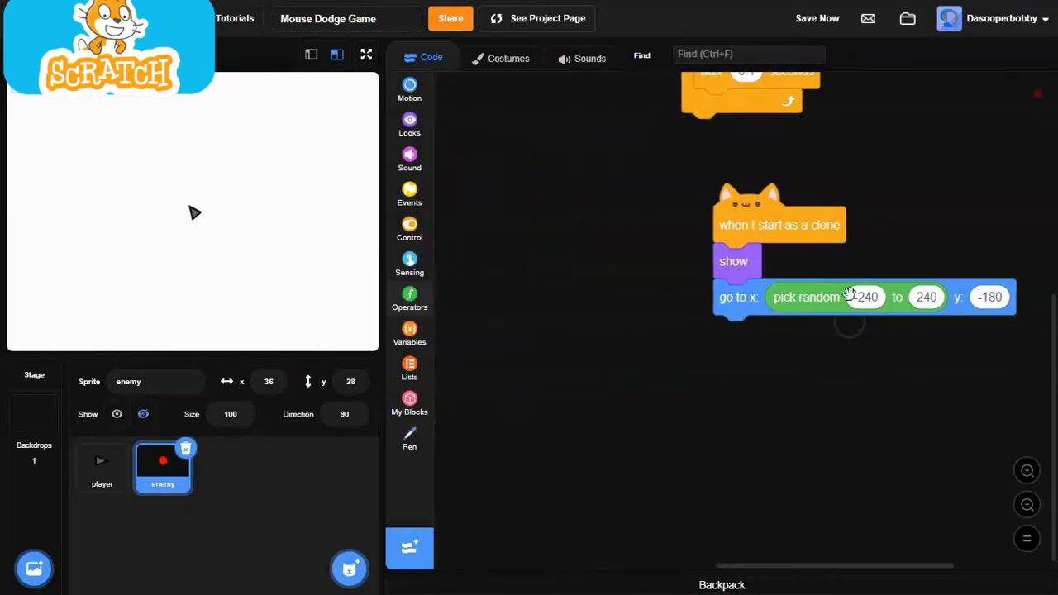
- Add point in direction pick random -80 to 80, then attach a forever loop to the clone script
{"action": "left_click", "coordinate": [410, 298]}
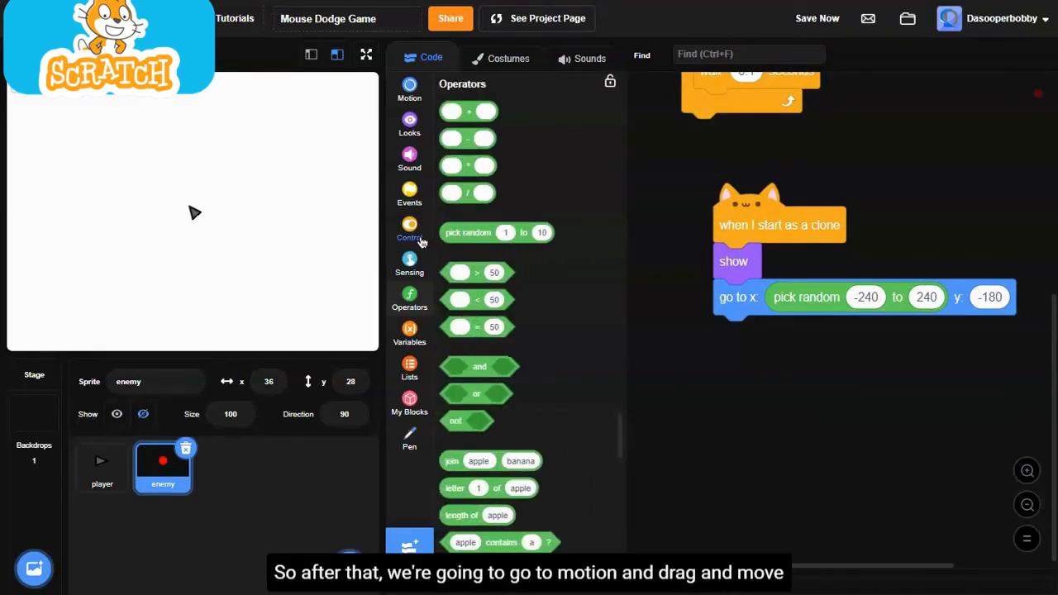
{"action": "left_click", "coordinate": [410, 232]}
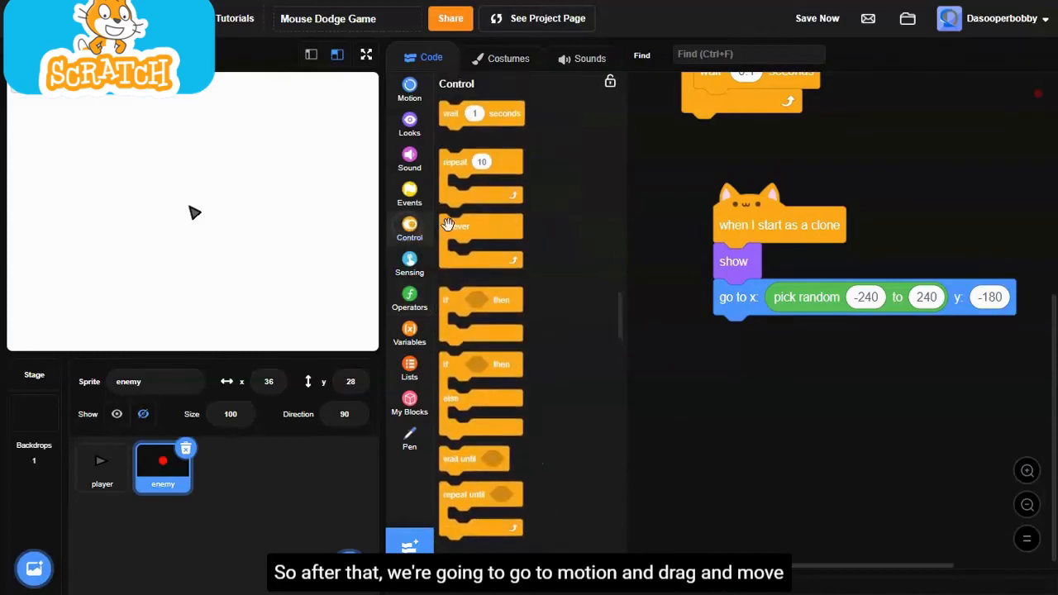
{"action": "left_click", "coordinate": [409, 89]}
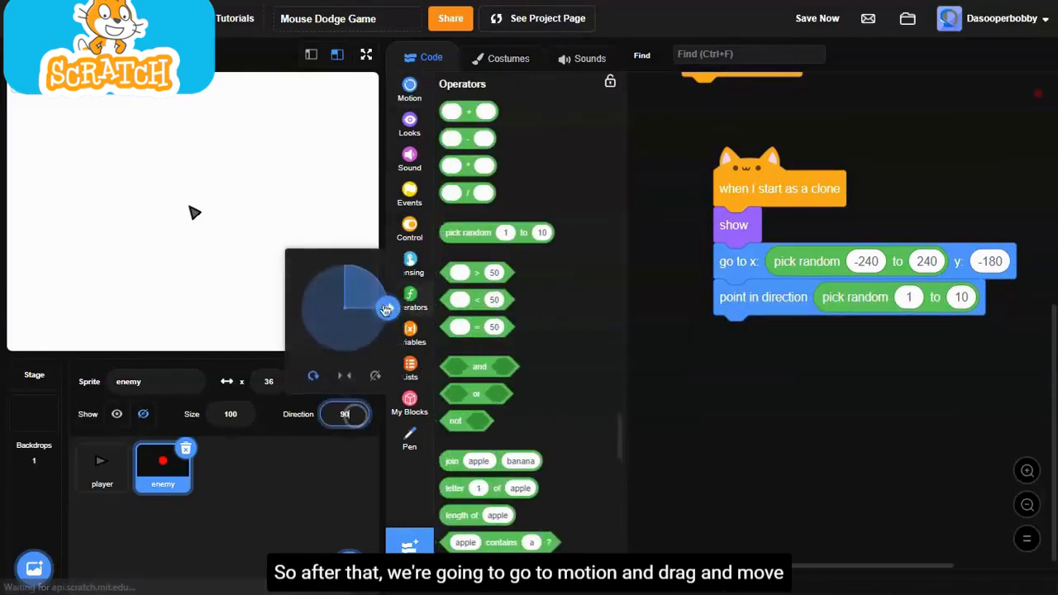
{"action": "left_click_drag", "start_coordinate": [383, 307], "coordinate": [305, 288]}
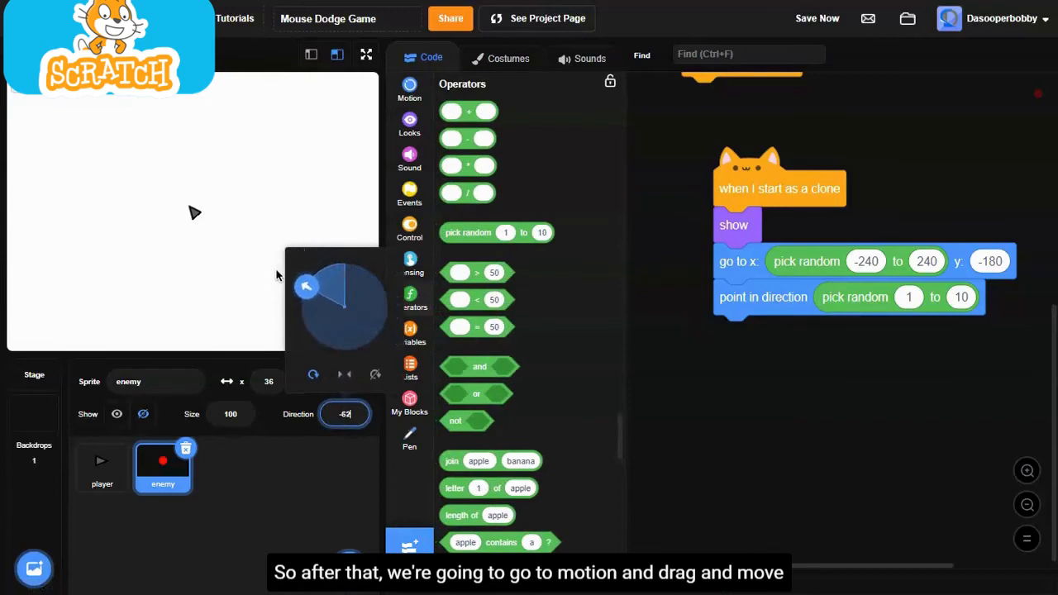
{"action": "left_click_drag", "start_coordinate": [306, 288], "coordinate": [301, 309]}
{"action": "type", "text": "-80"}
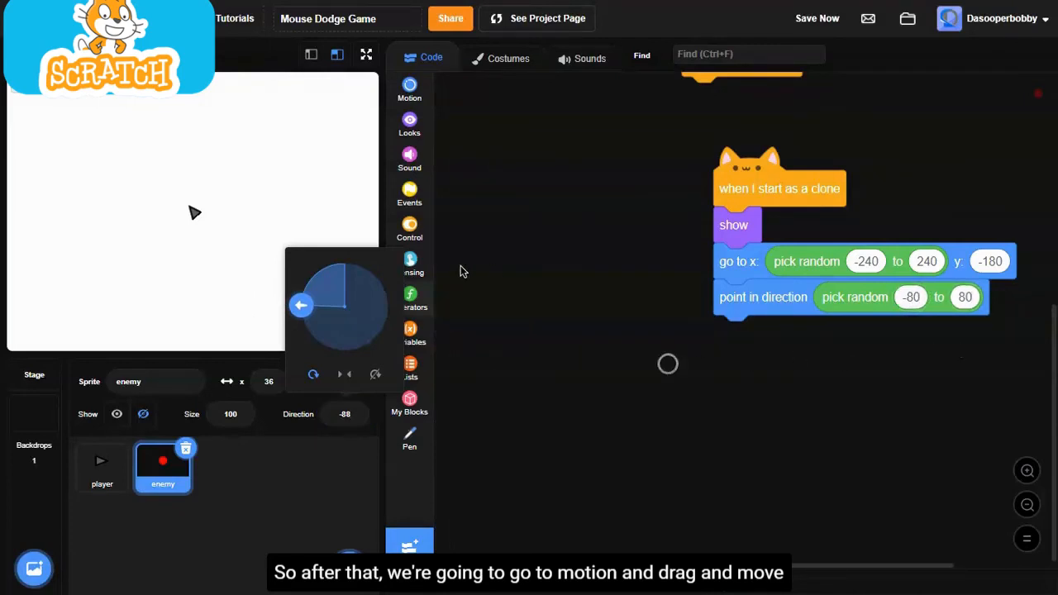
{"action": "left_click", "coordinate": [410, 298]}
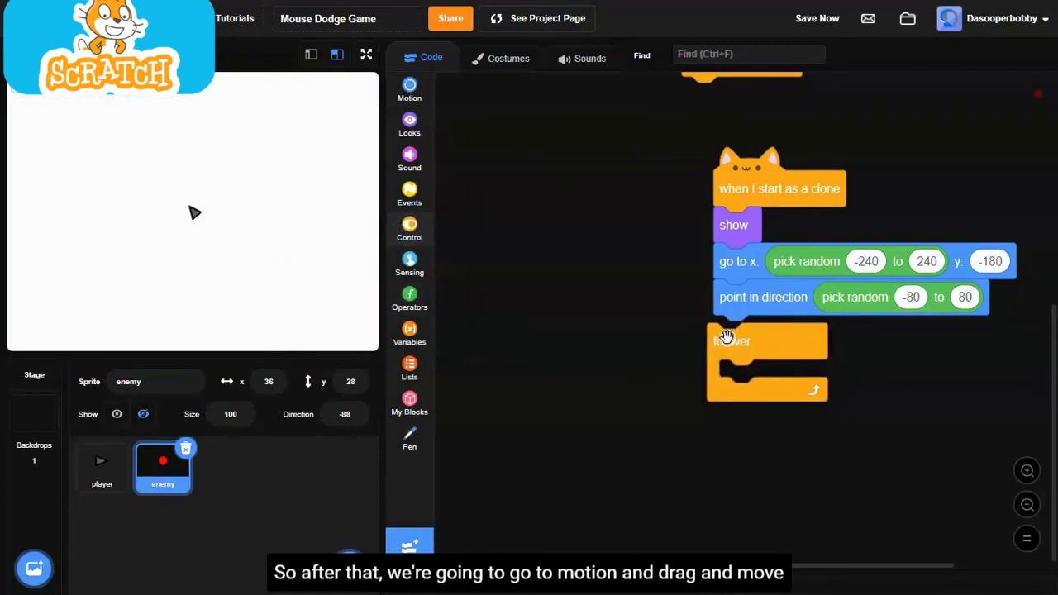
{"action": "left_click", "coordinate": [410, 89]}
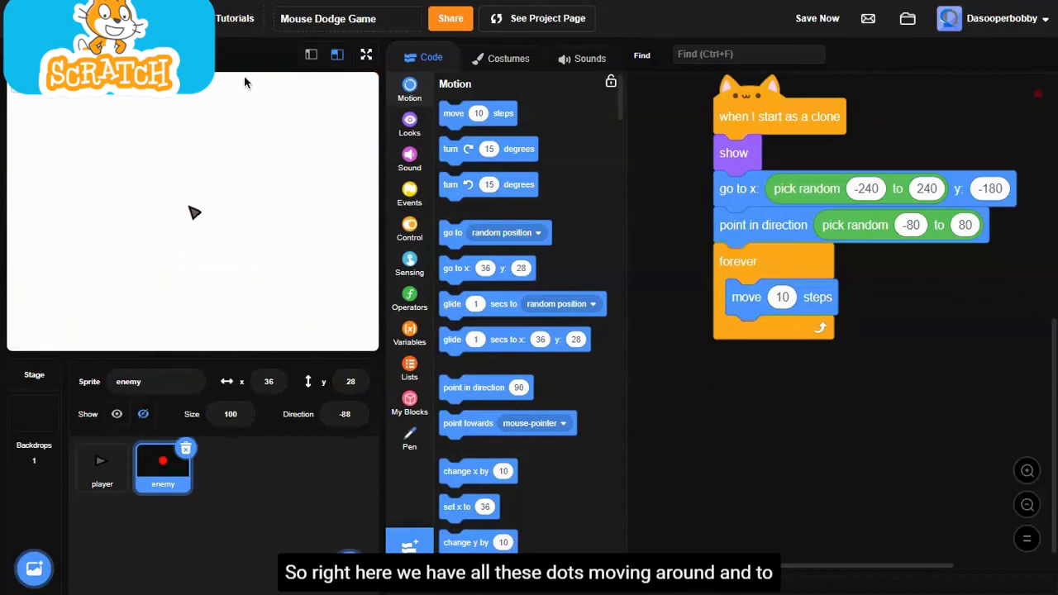
- Put move 10 steps and if on edge, bounce inside the loop, then test full screen
{"action": "scroll", "scroll_direction": "down", "scroll_amount": 3}
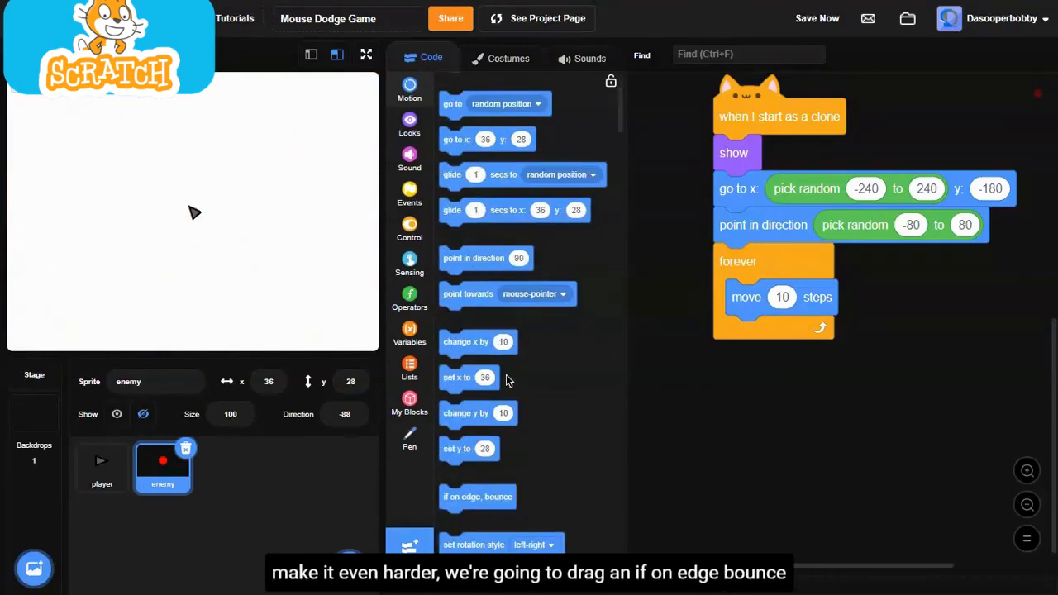
{"action": "left_click_drag", "start_coordinate": [478, 496], "coordinate": [780, 333]}
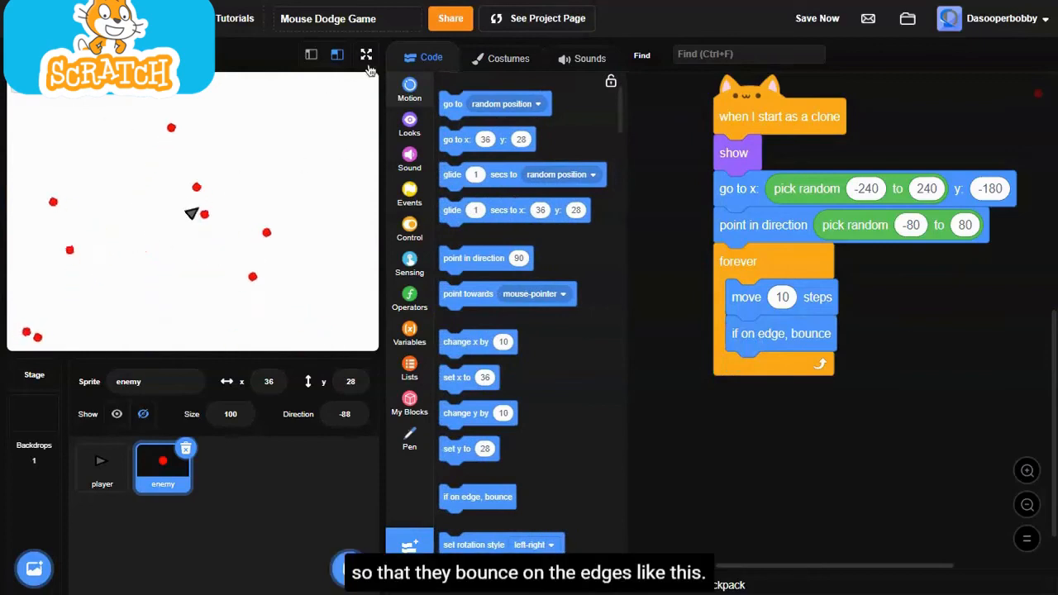
{"action": "left_click", "coordinate": [363, 56]}
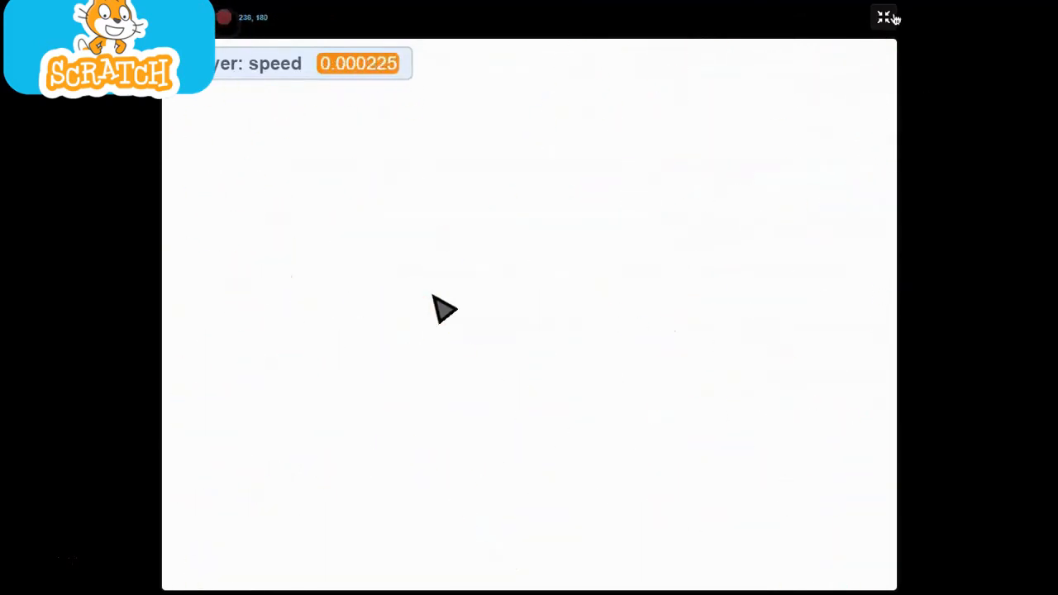
{"action": "left_click", "coordinate": [881, 17]}
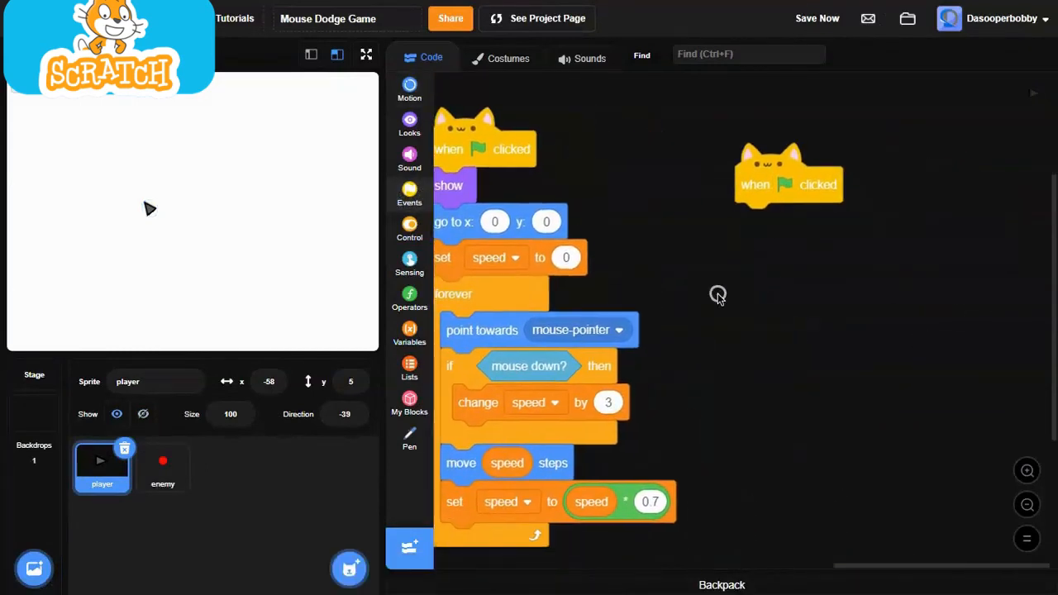
- Give the player a forever loop that stops all scripts when touching the enemy
{"action": "left_click_drag", "start_coordinate": [453, 294], "coordinate": [727, 265]}
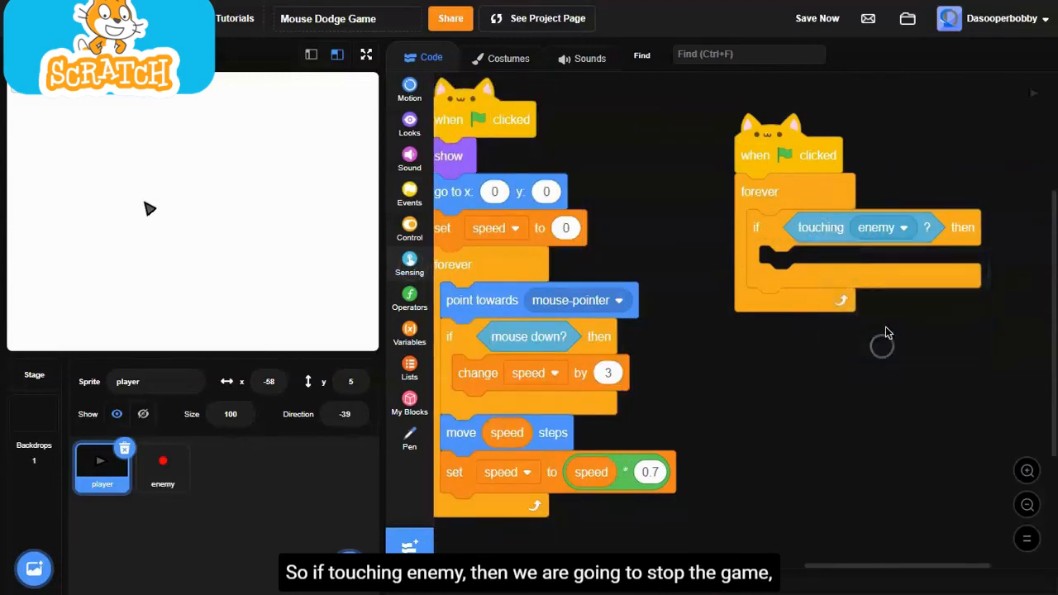
{"action": "left_click", "coordinate": [410, 228]}
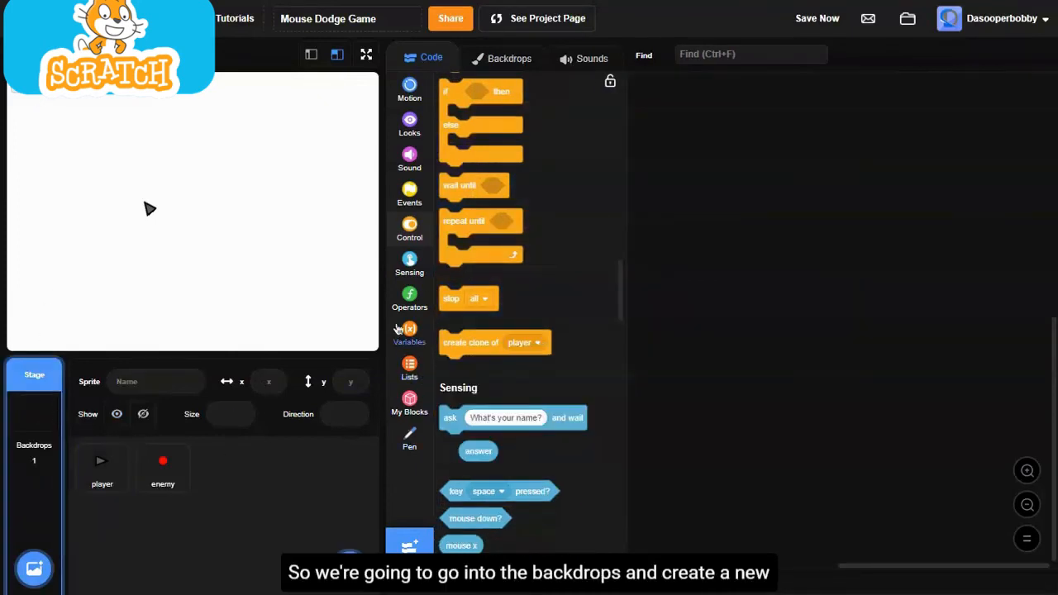
- Create a new variable named SCORE
{"action": "left_click", "coordinate": [409, 329]}
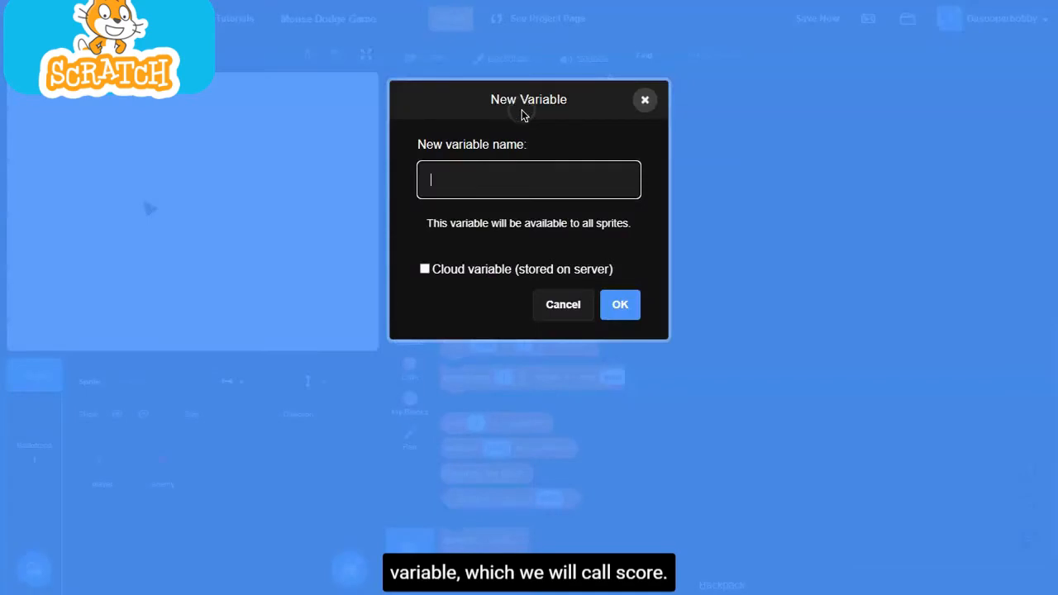
{"action": "type", "text": "s"}
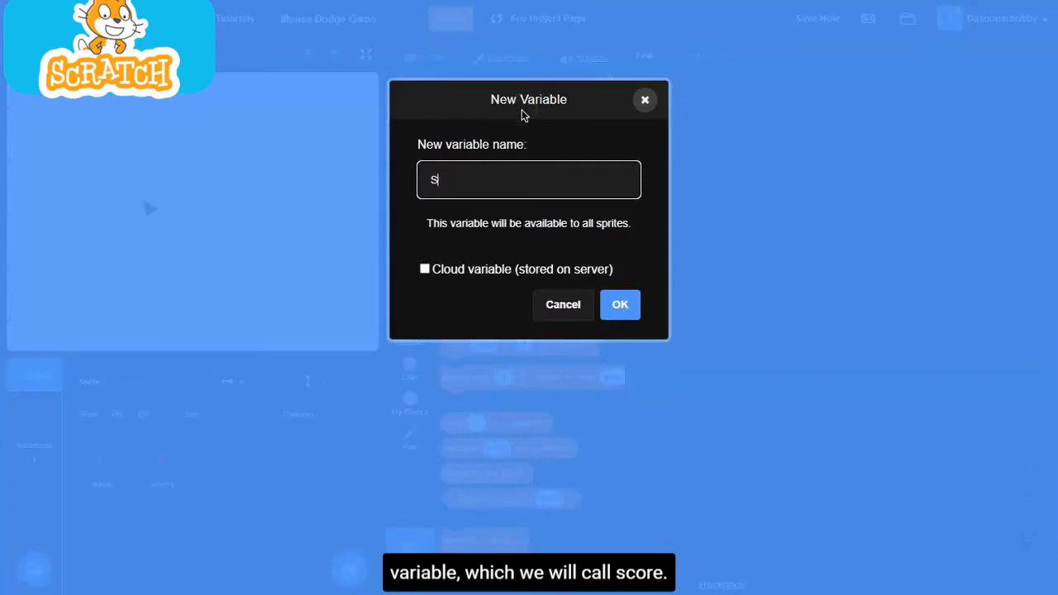
{"action": "type", "text": "CORE"}
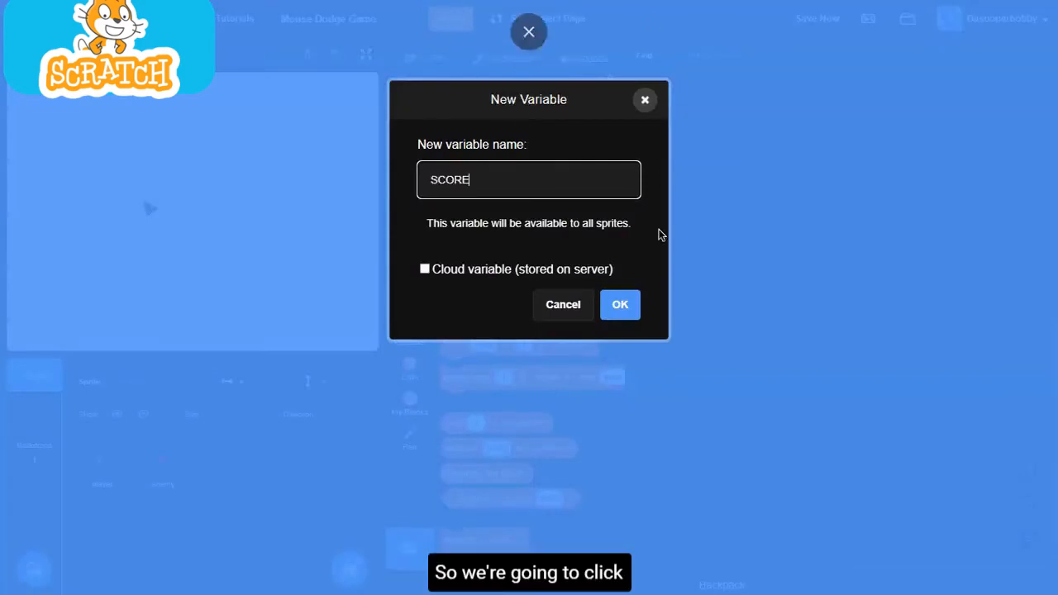
{"action": "left_click", "coordinate": [620, 304]}
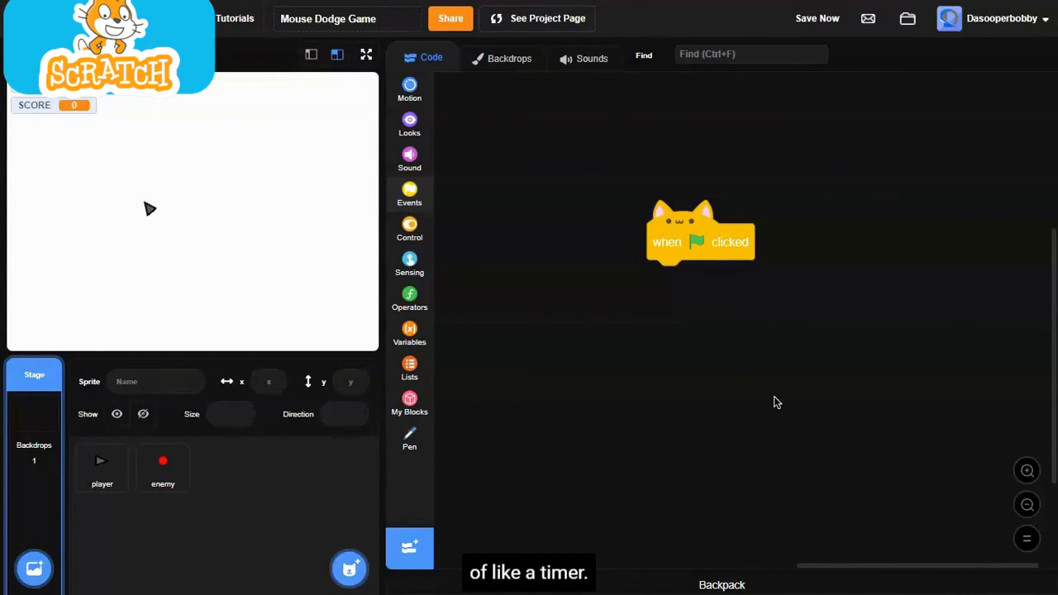
- Build the stage script setting SCORE to 0 then adding 1 every second, and test it
{"action": "left_click", "coordinate": [409, 230]}
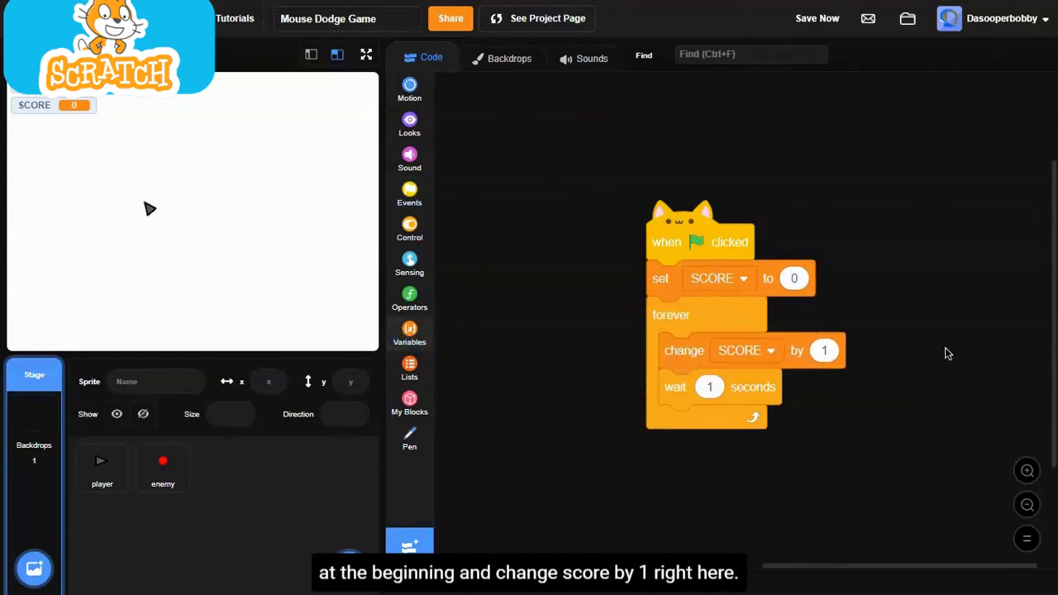
{"action": "left_click", "coordinate": [410, 331]}
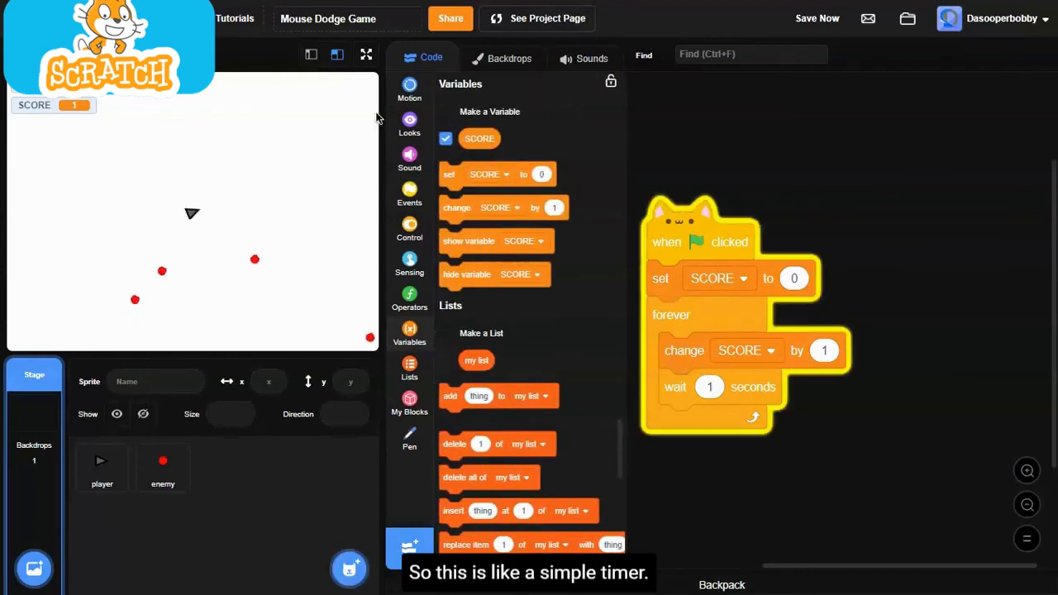
{"action": "left_click", "coordinate": [365, 55]}
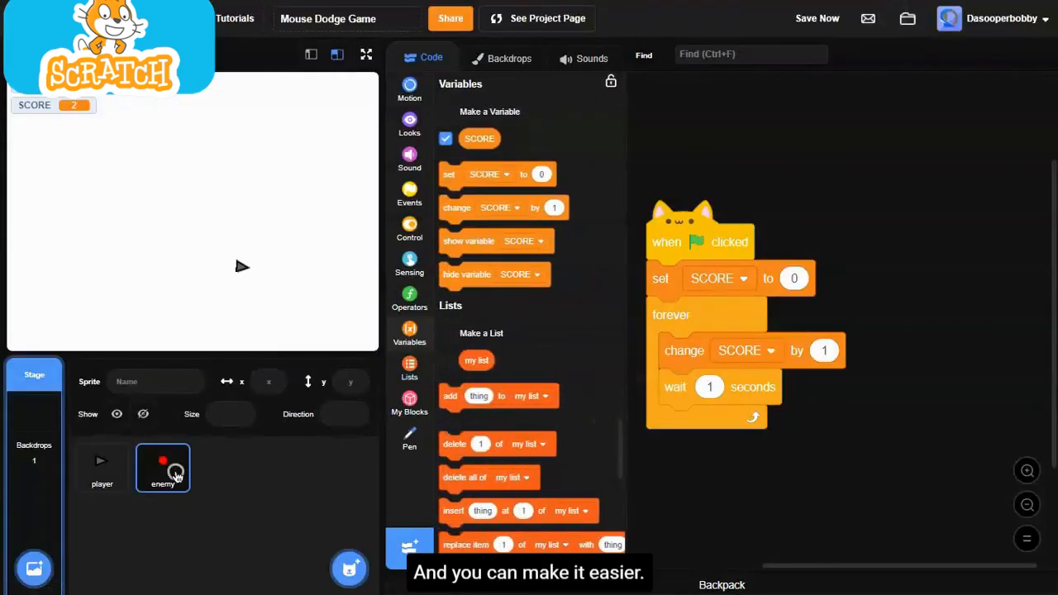
- Change the enemy's clone repeat count from 30 to 5 and play full-size
{"action": "left_click", "coordinate": [162, 466]}
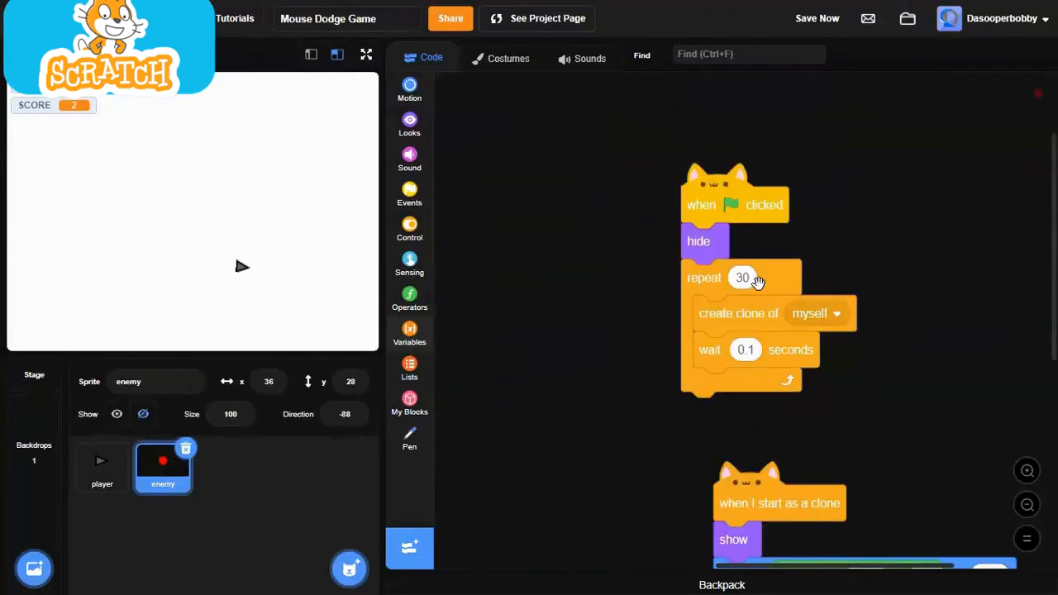
{"action": "type", "text": "5"}
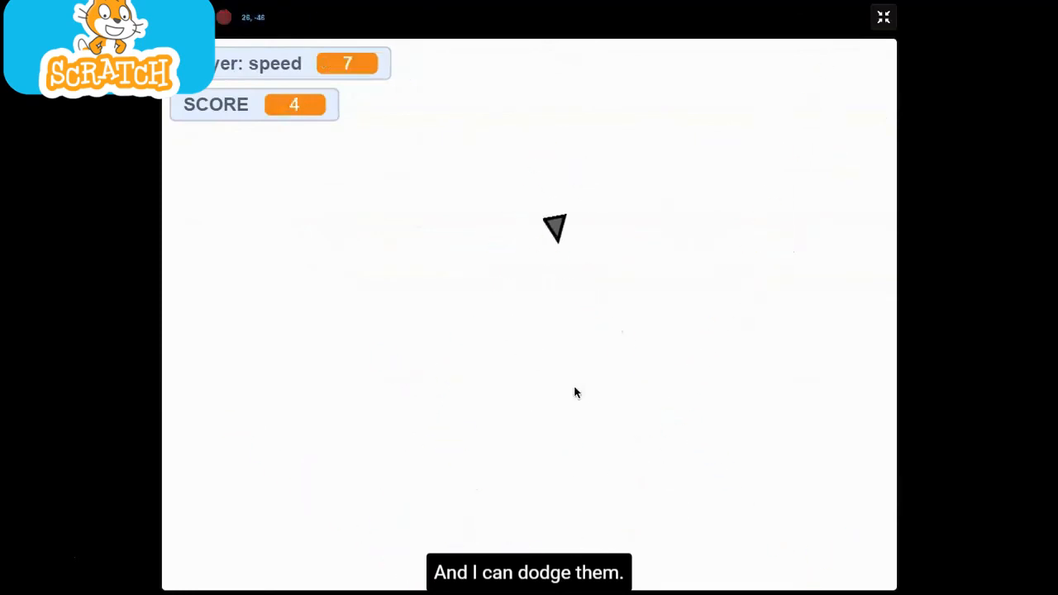
{"action": "mouse_move", "coordinate": [608, 291]}
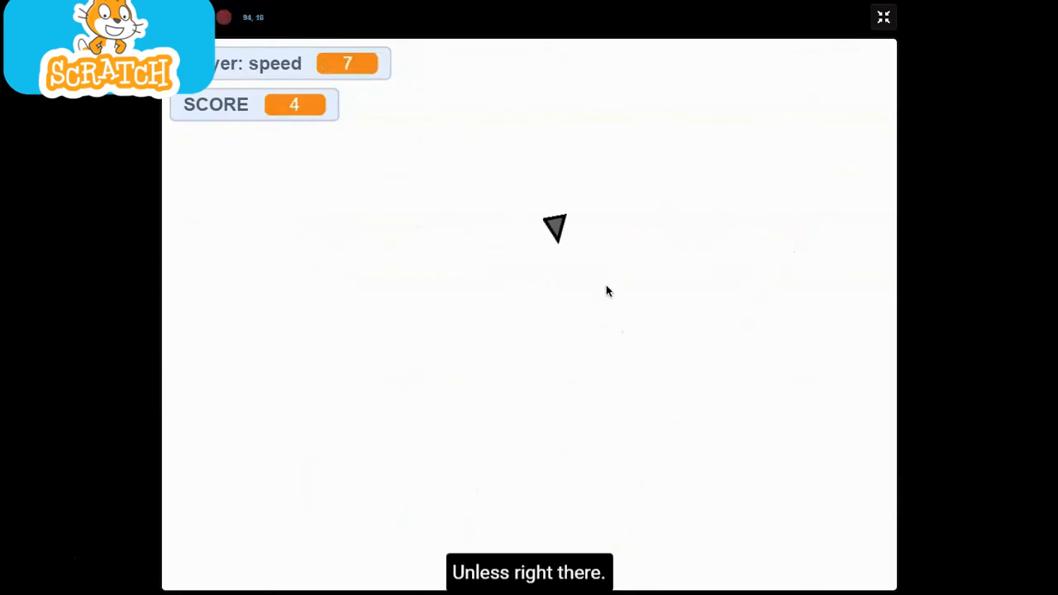
{"action": "left_click", "coordinate": [883, 16]}
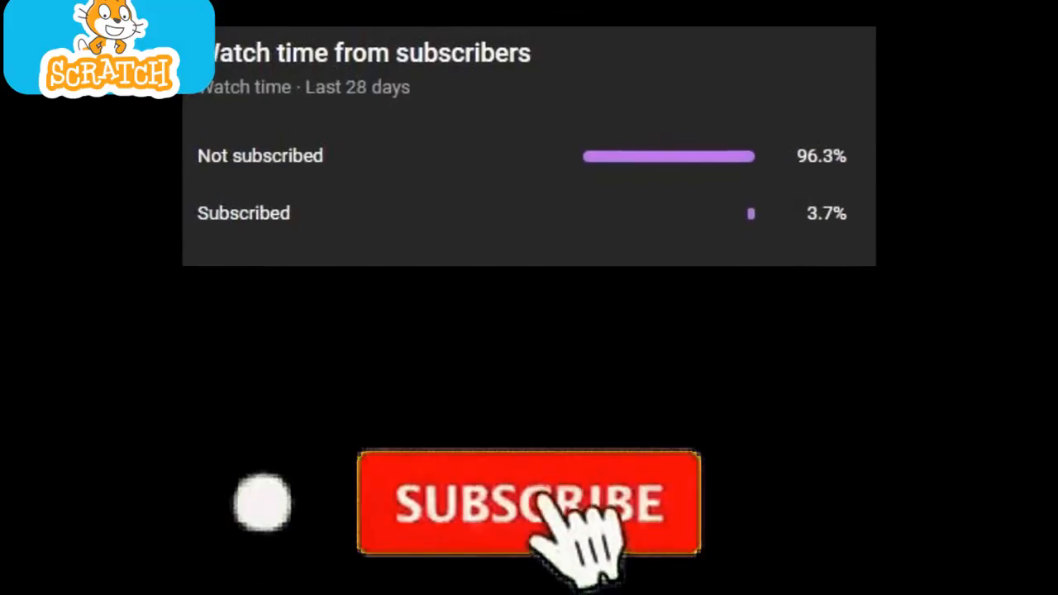
- Exit full-screen play and show the Variables block category for the enemy sprite
{"action": "left_click", "coordinate": [525, 504]}
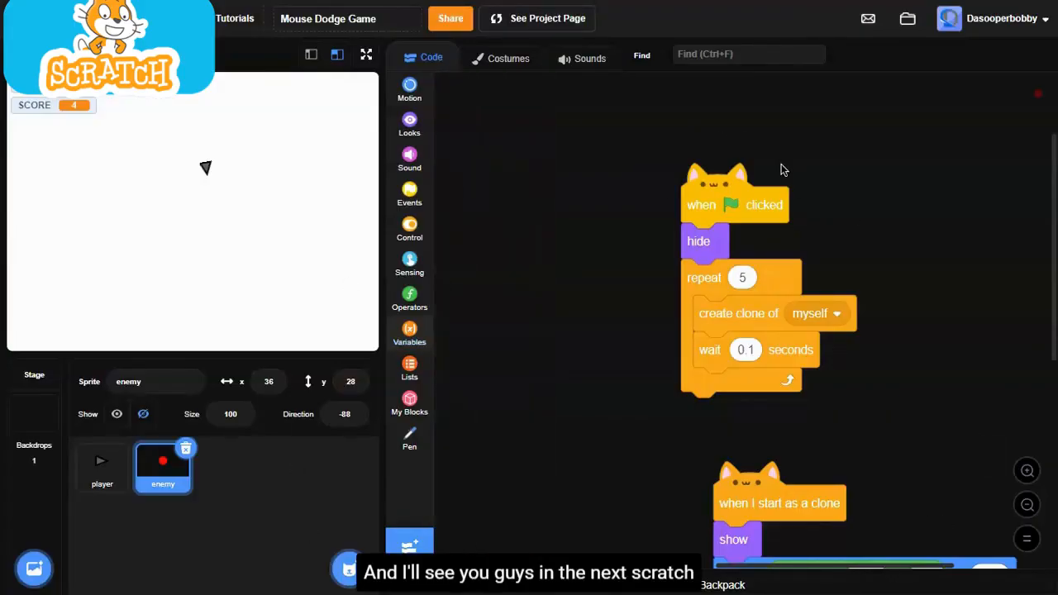
{"action": "left_click", "coordinate": [410, 330]}
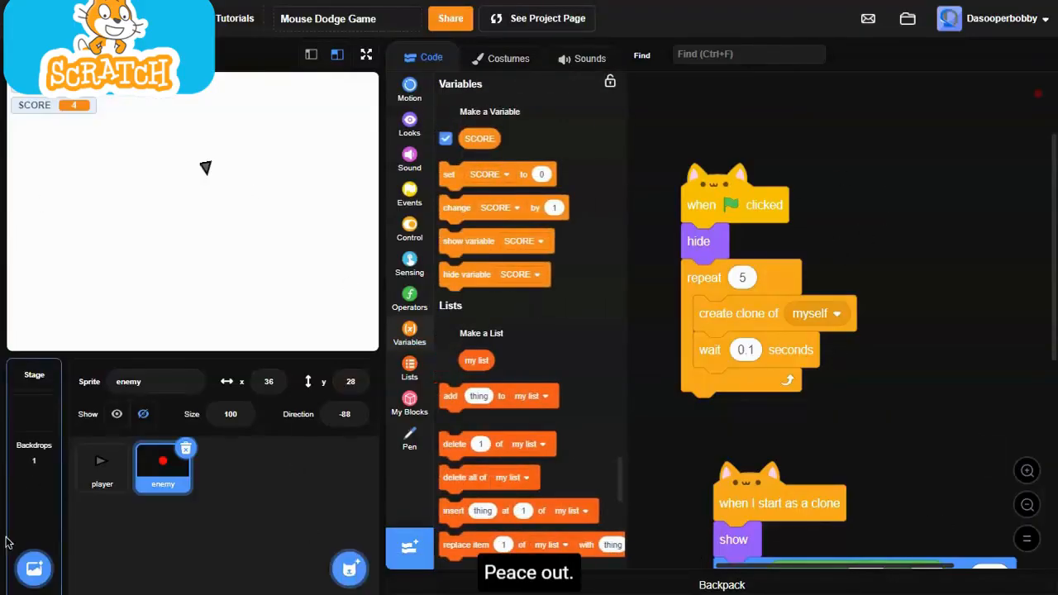